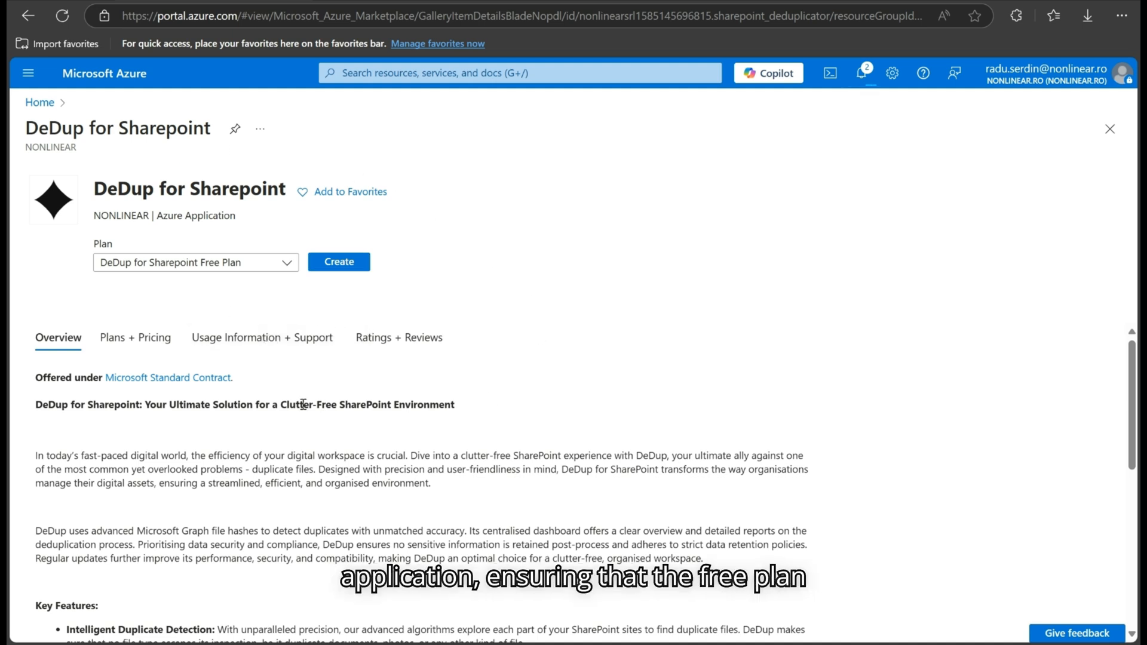
Keep the DeDup for Sharepoint Free Plan selected and start creating it
left_click(195, 262)
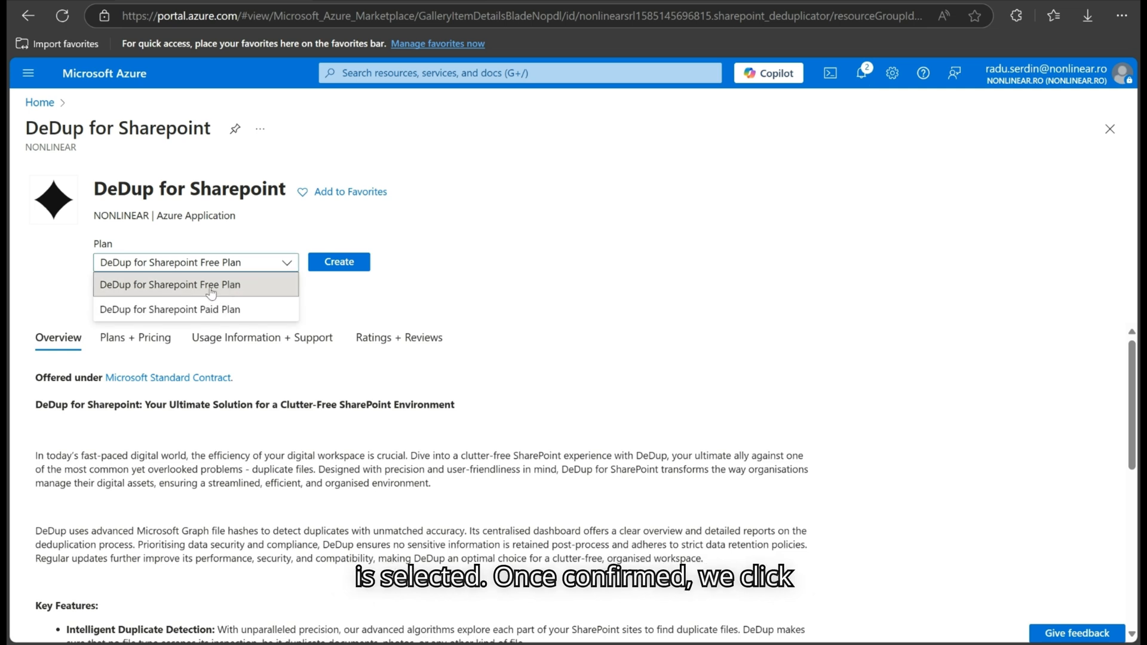
left_click(169, 285)
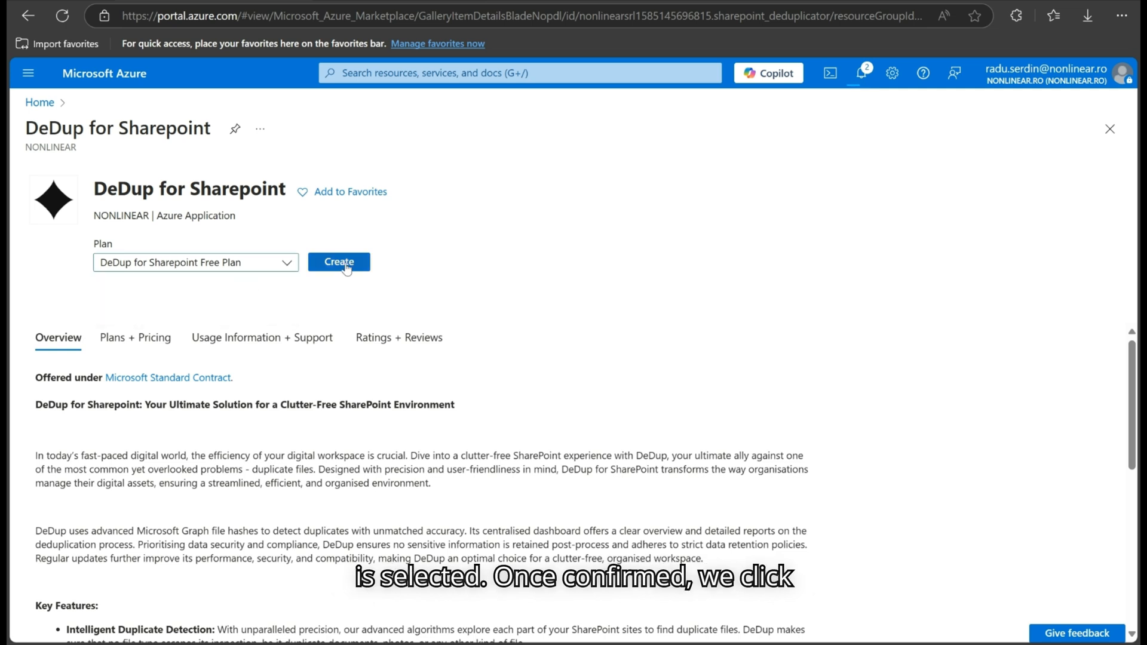
left_click(339, 261)
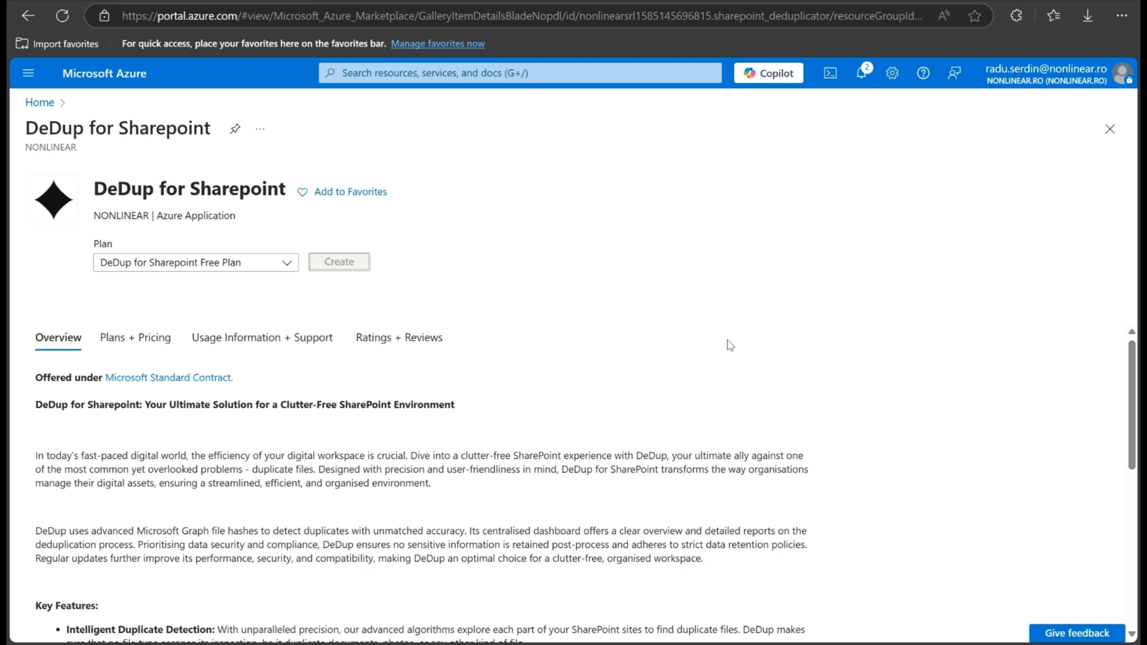
left_click(338, 261)
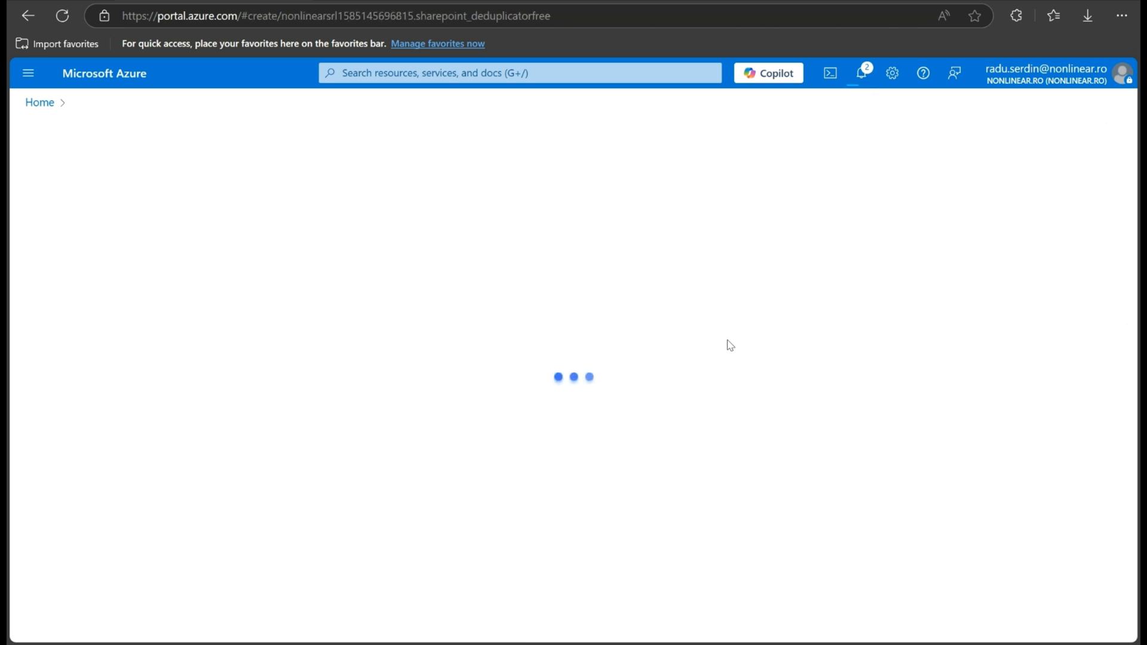
mouse_move(723, 342)
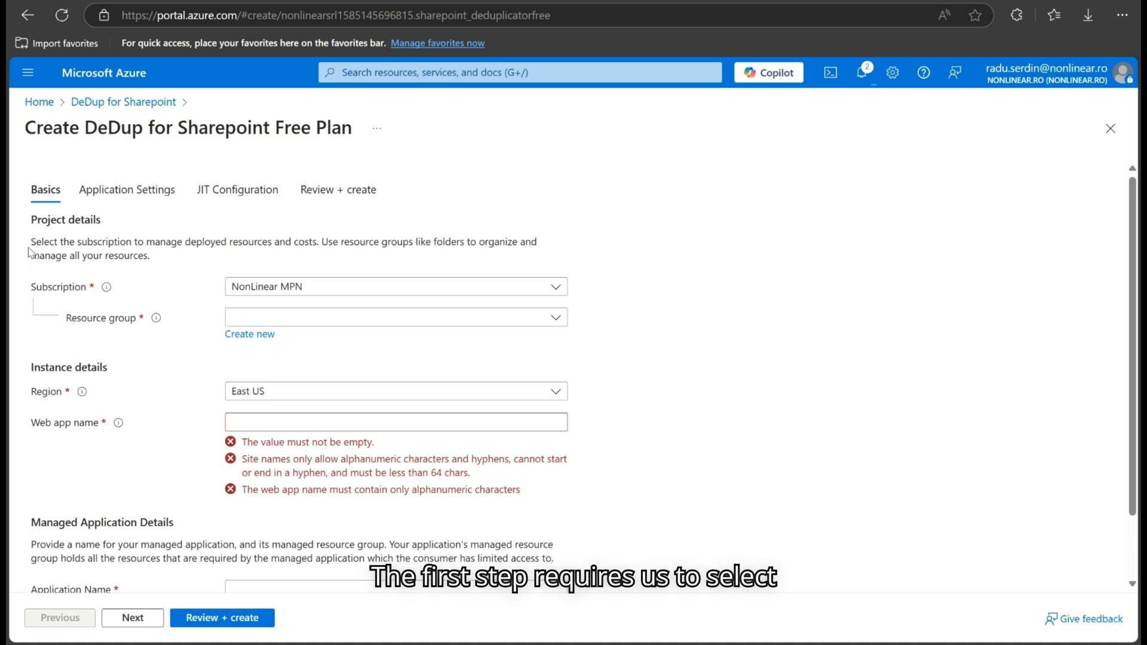
mouse_move(108, 221)
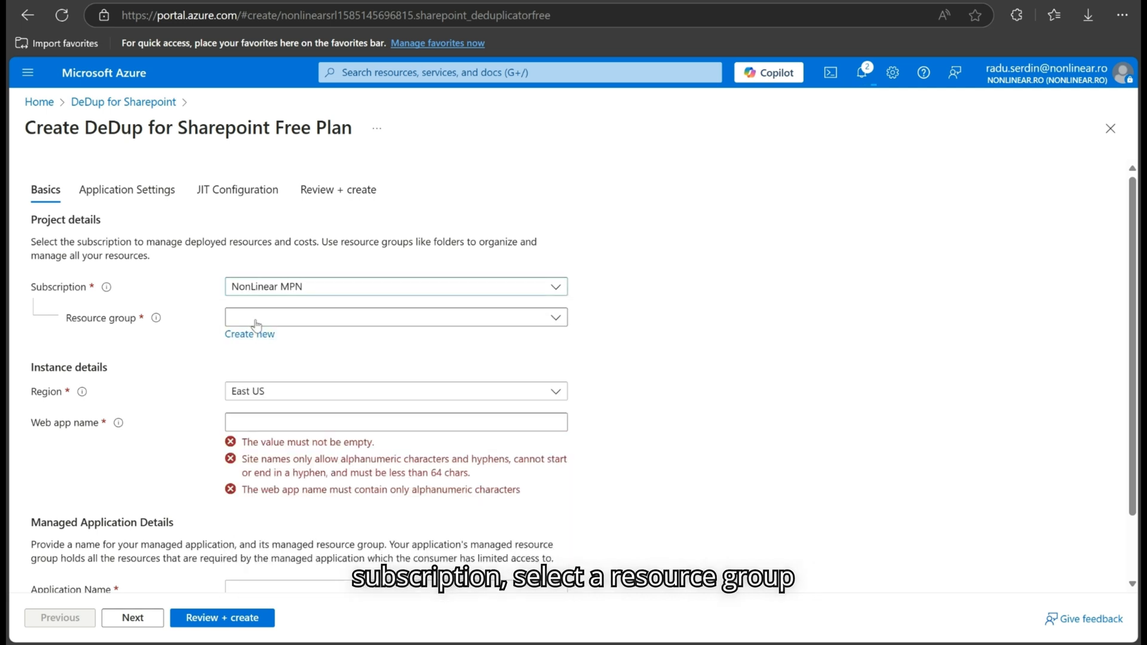
Set resource group dev with web app and application name nlineardev2, then continue
left_click(395, 317)
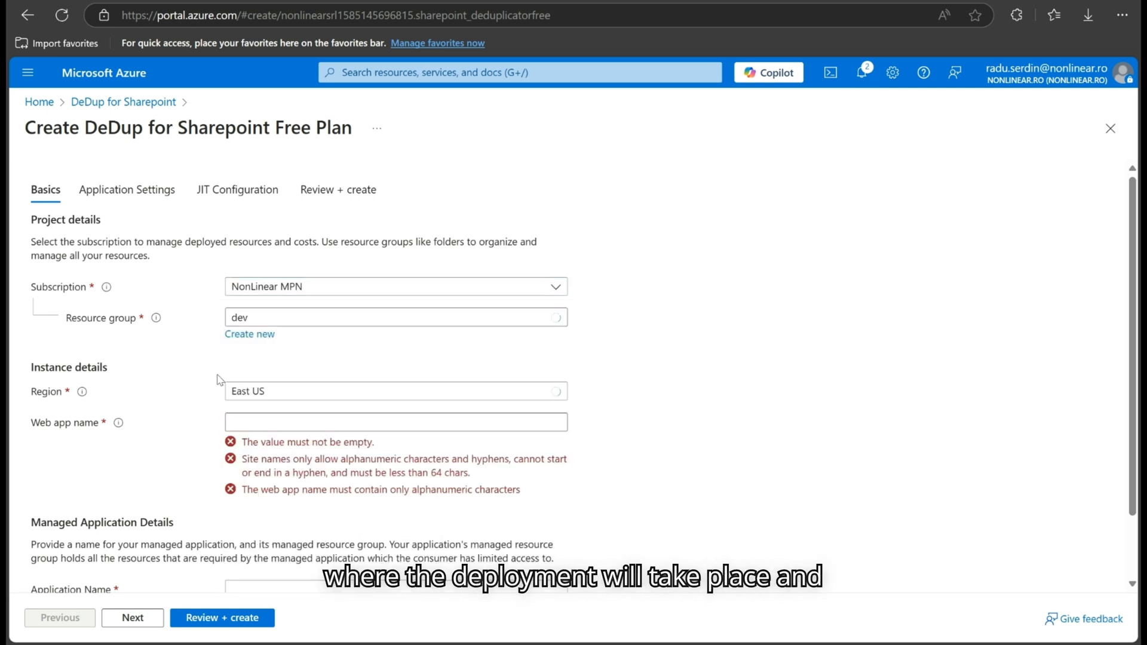
left_click(395, 391)
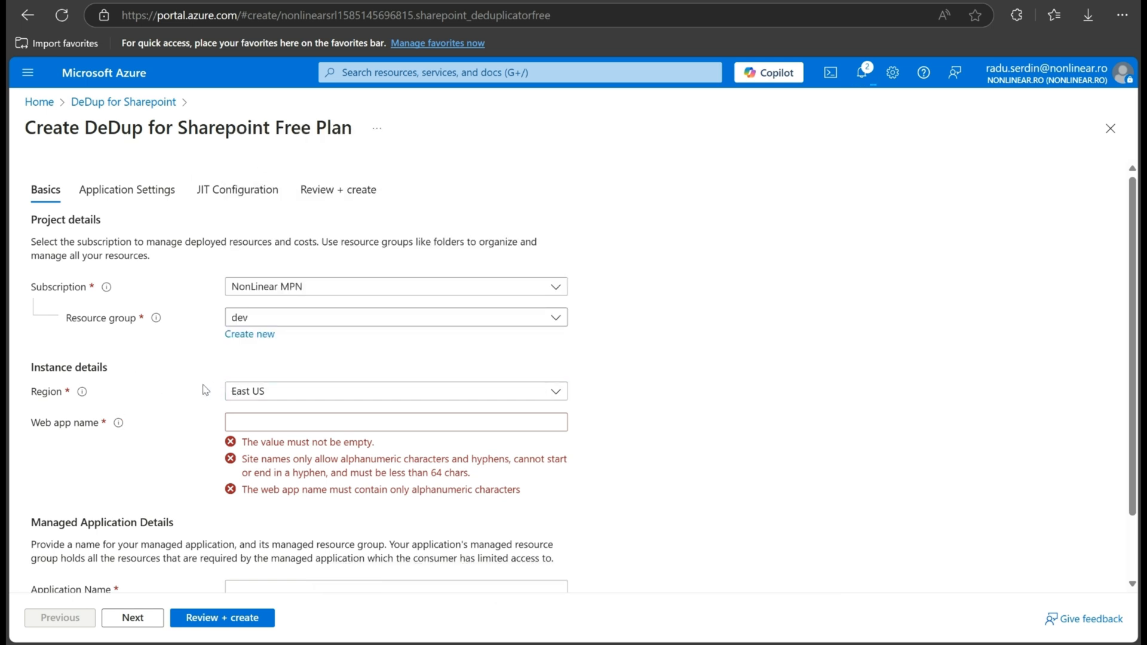
double_click(62, 423)
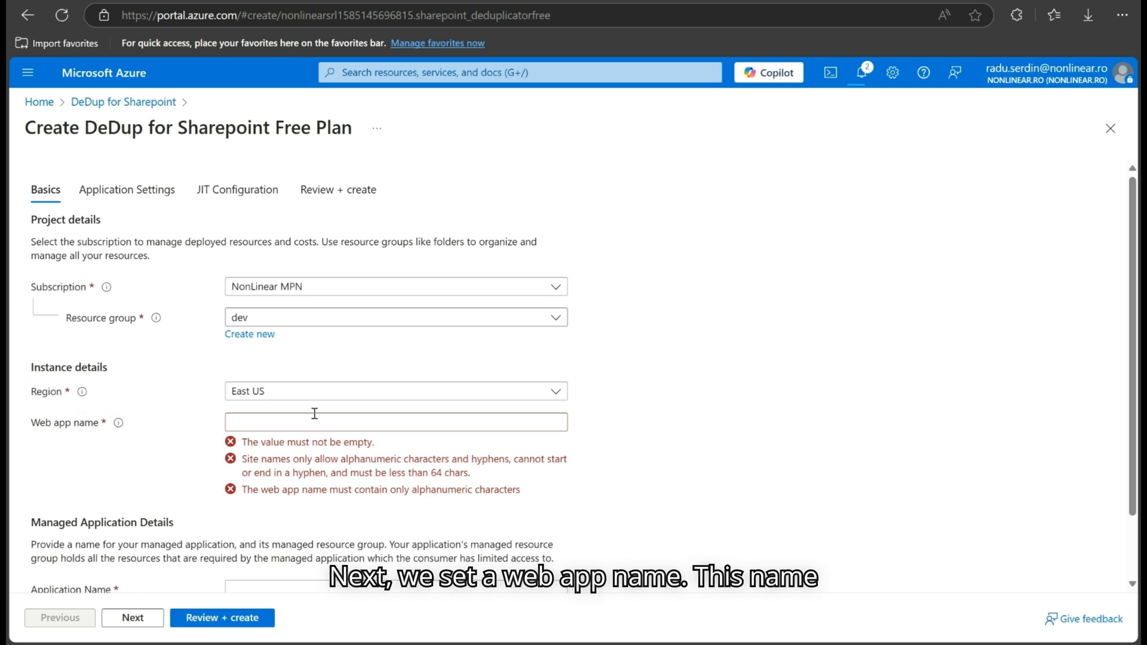
left_click(395, 421)
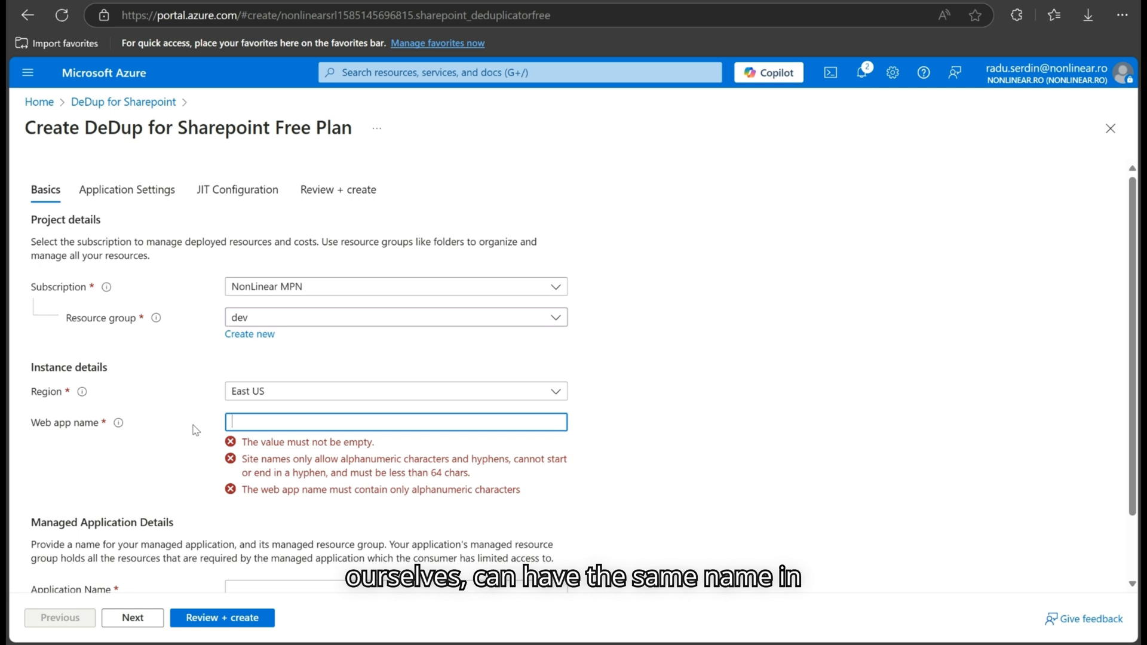
type("nk")
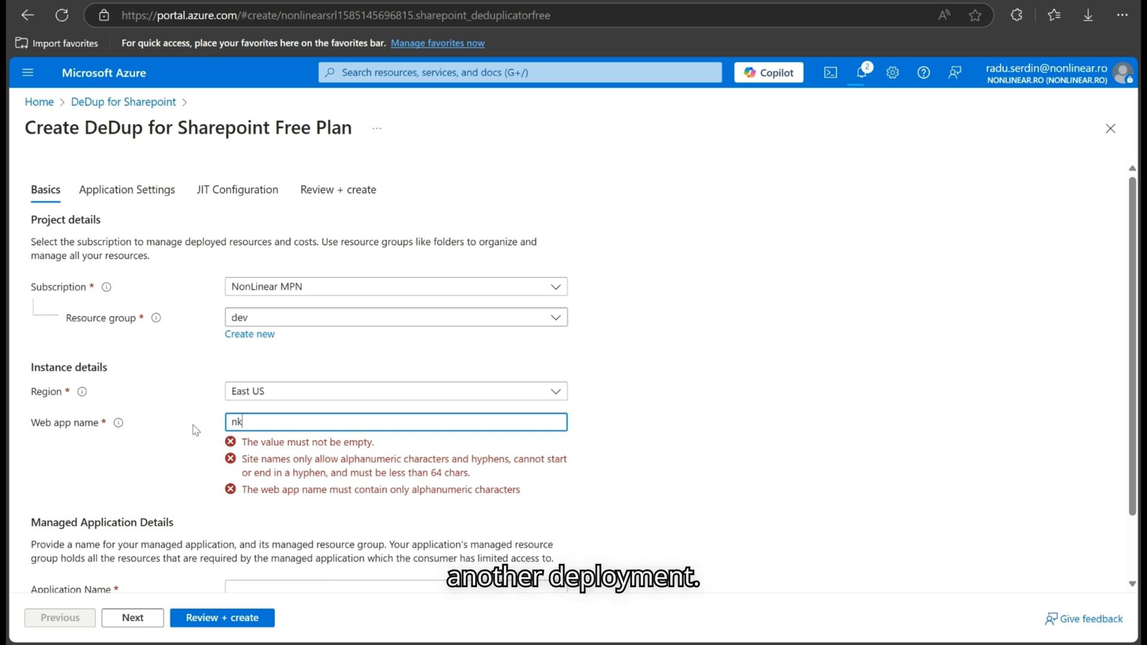
type("nlineardev2")
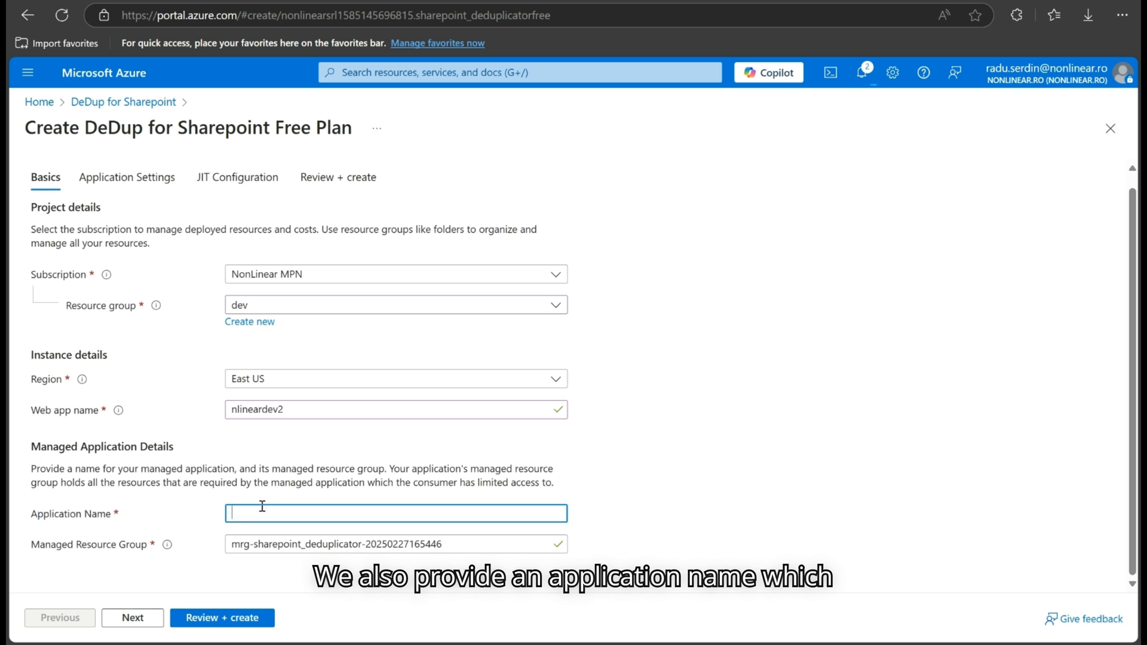
type("nlineardev2")
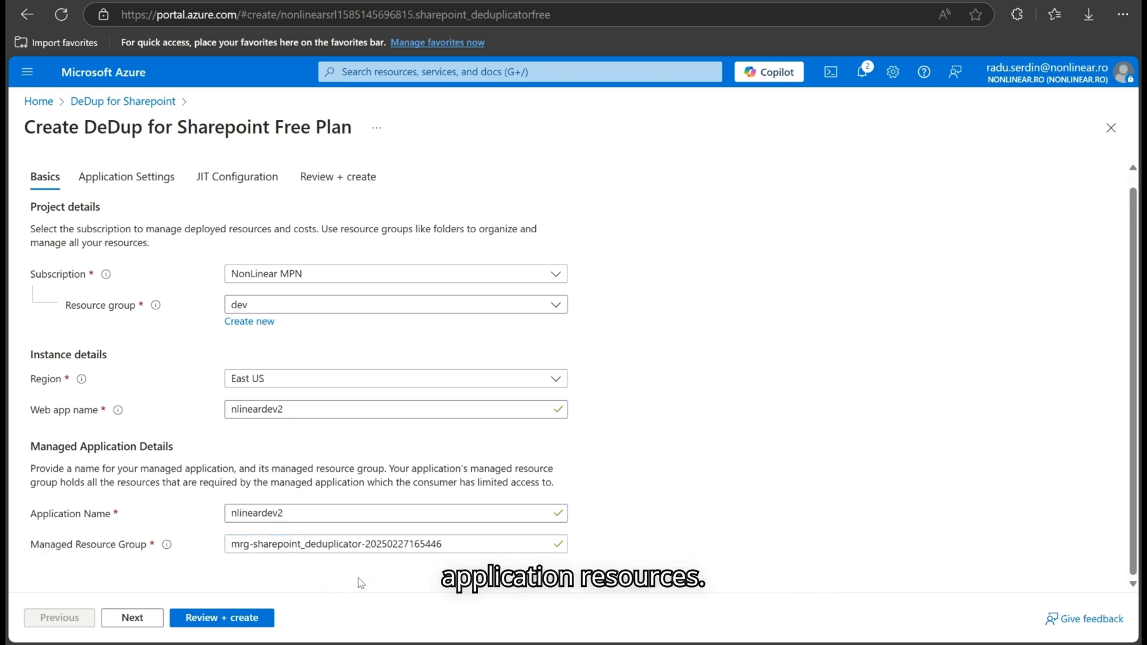
left_click(132, 617)
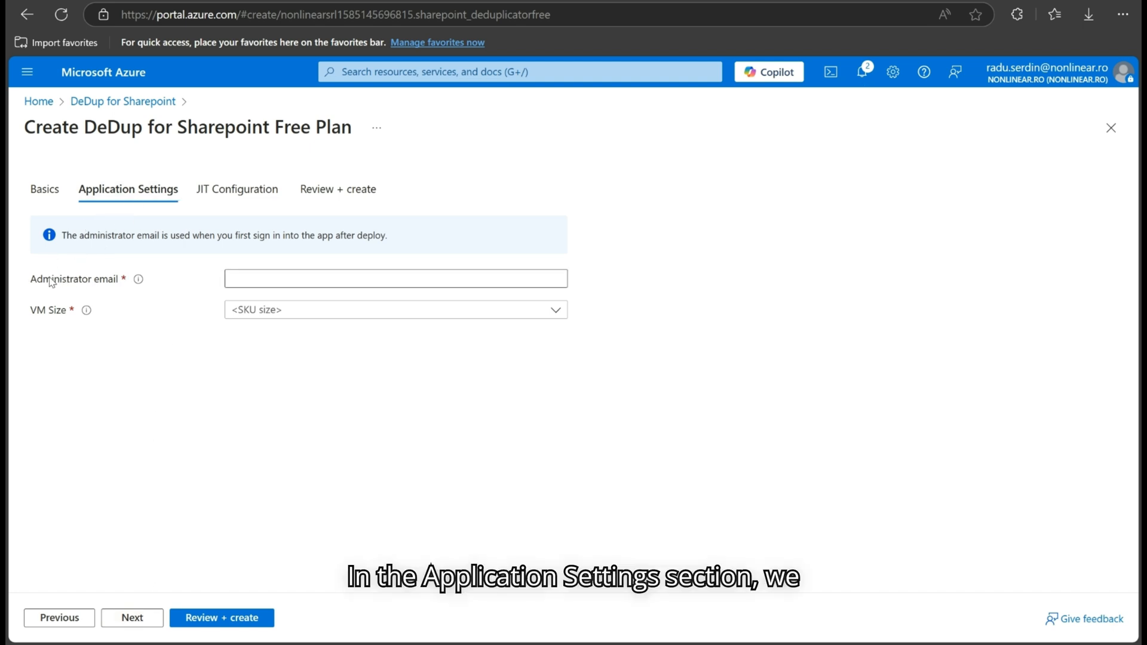
Enter administrator email 'raduser' and select the Basic B2 VM size, then continue
double_click(72, 279)
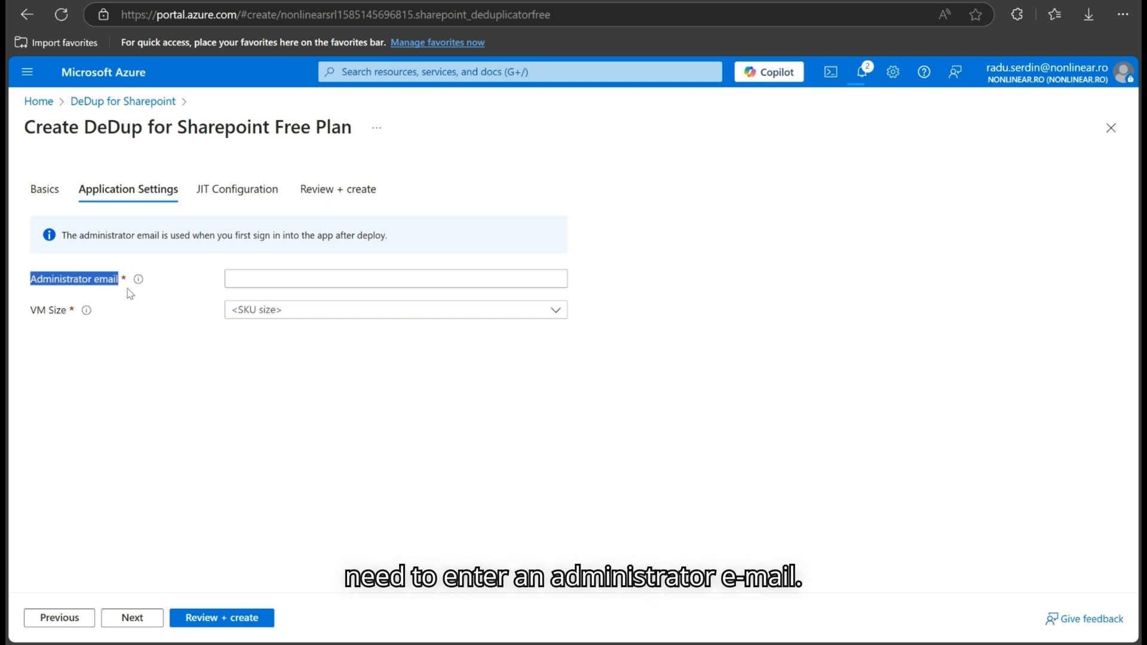
mouse_move(138, 279)
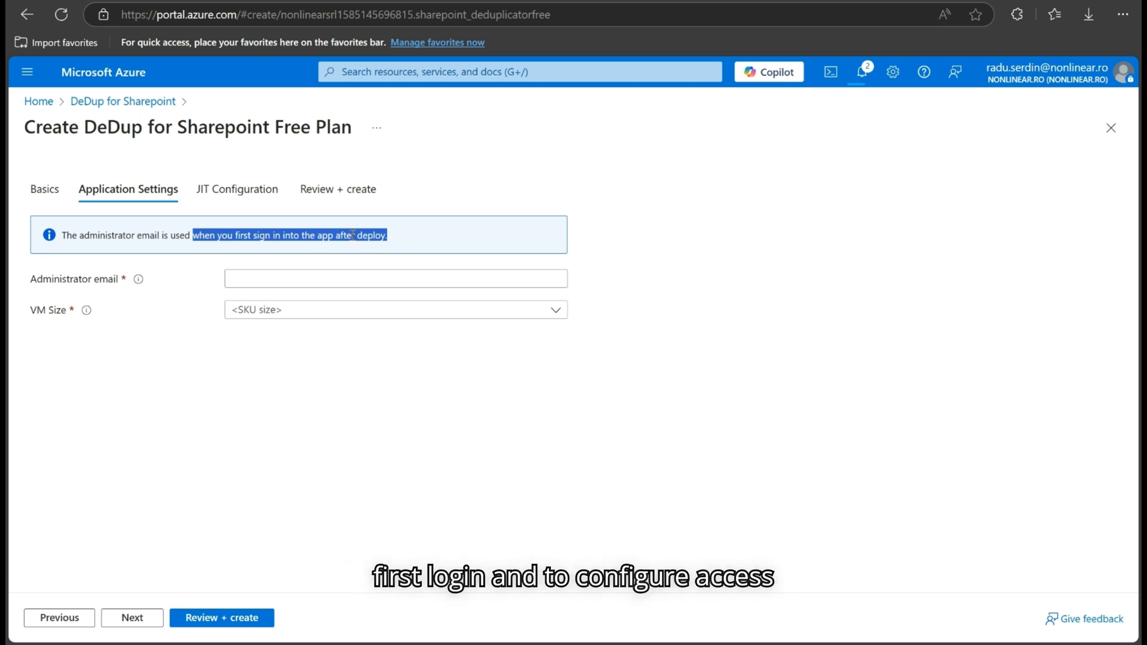
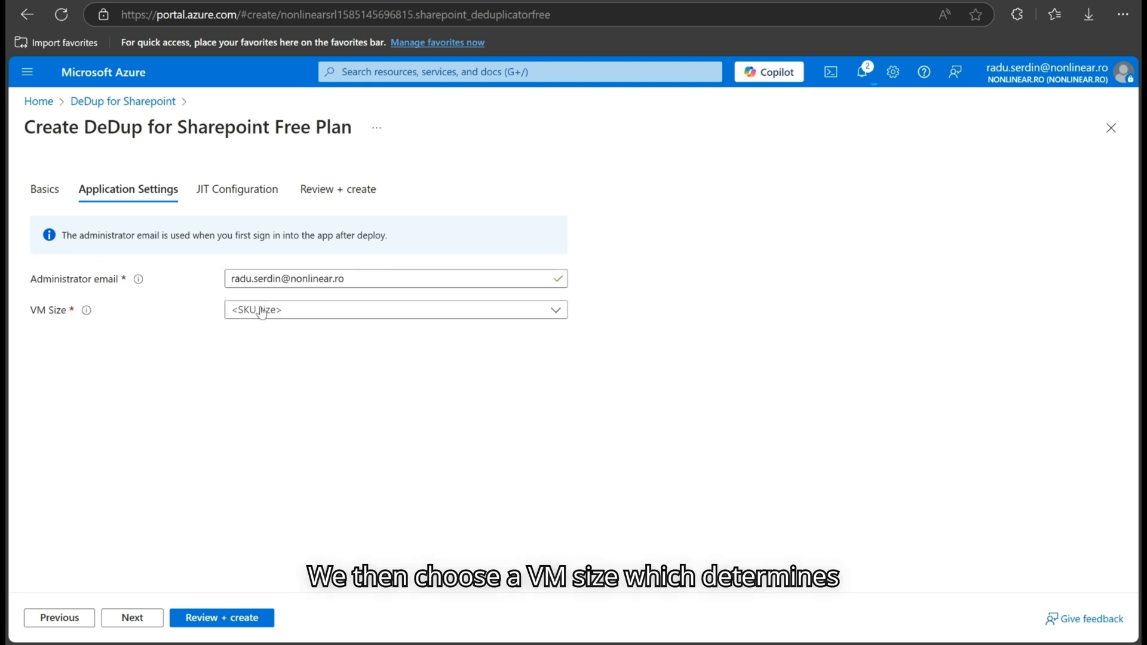
left_click(395, 309)
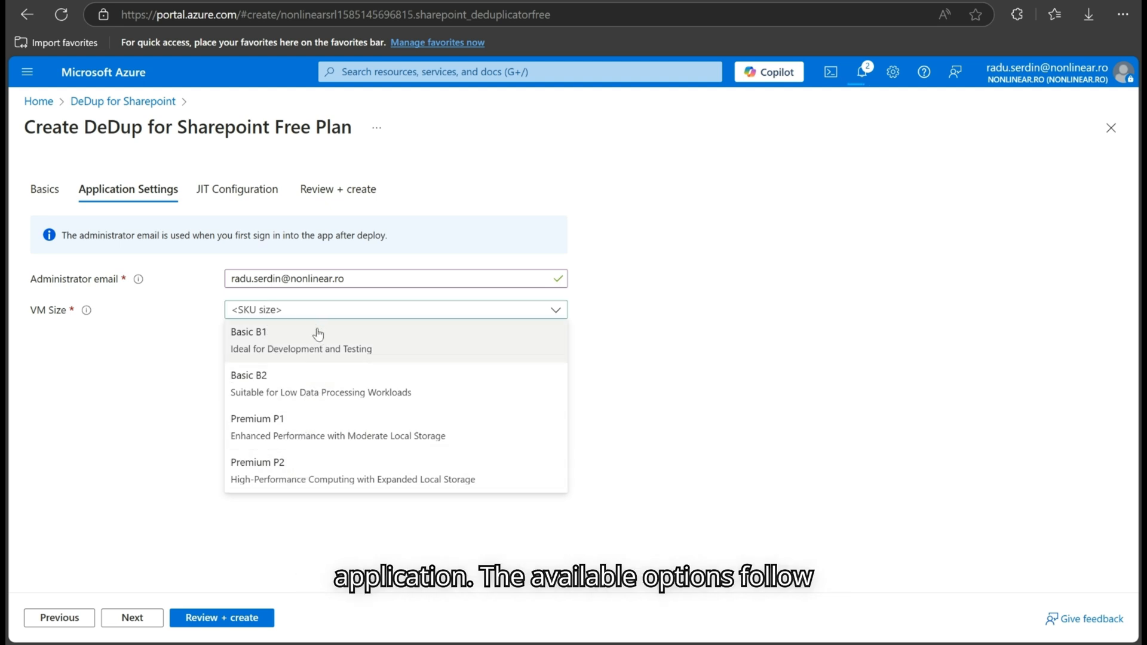
left_click(248, 383)
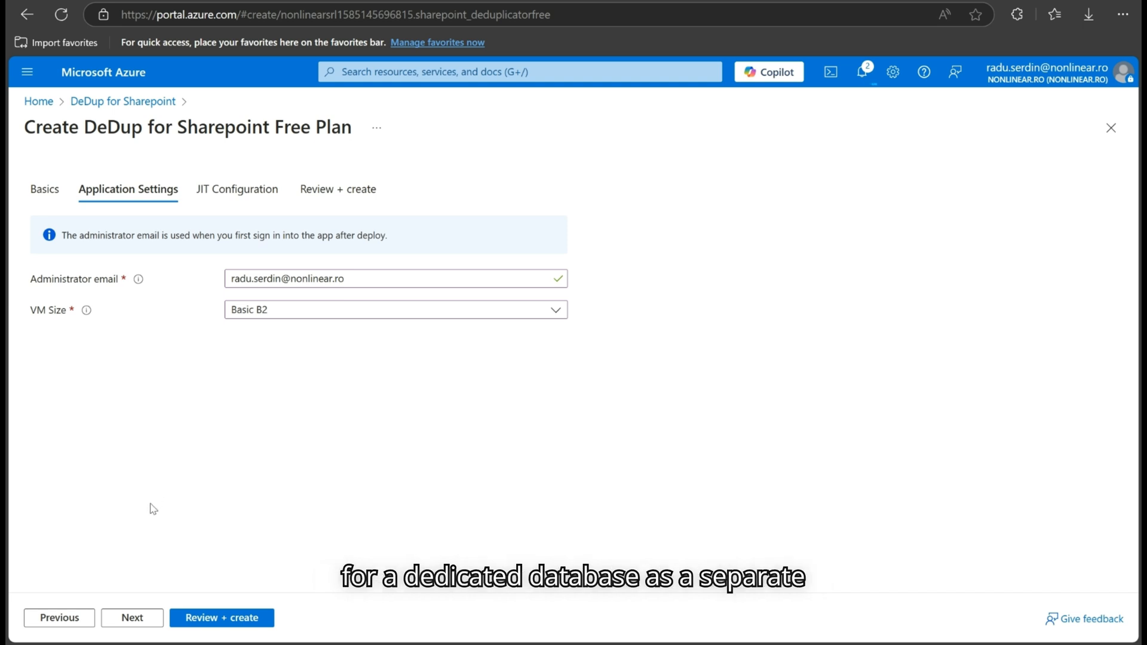
left_click(238, 189)
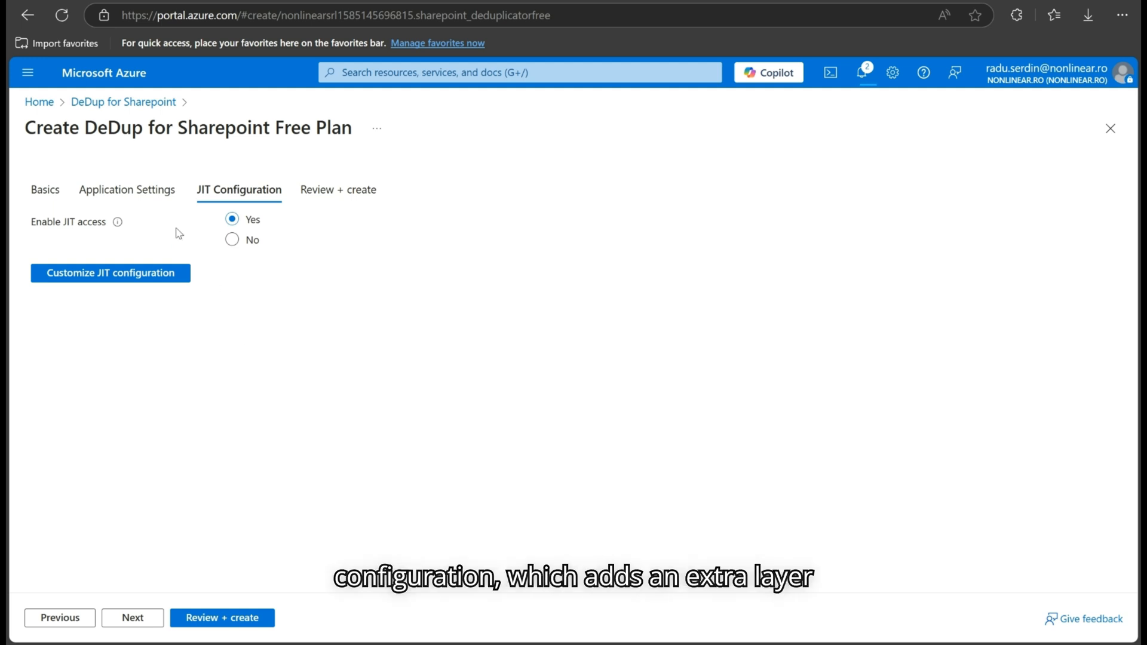
mouse_move(117, 221)
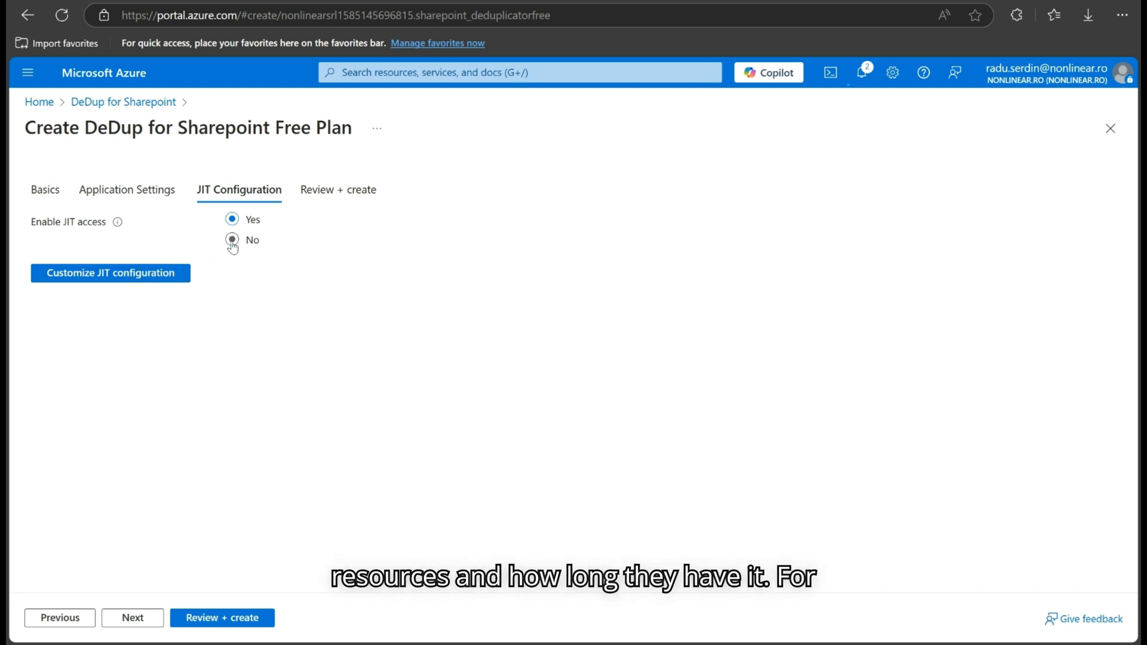
Set Enable JIT access to No and advance to Review + create
left_click(231, 240)
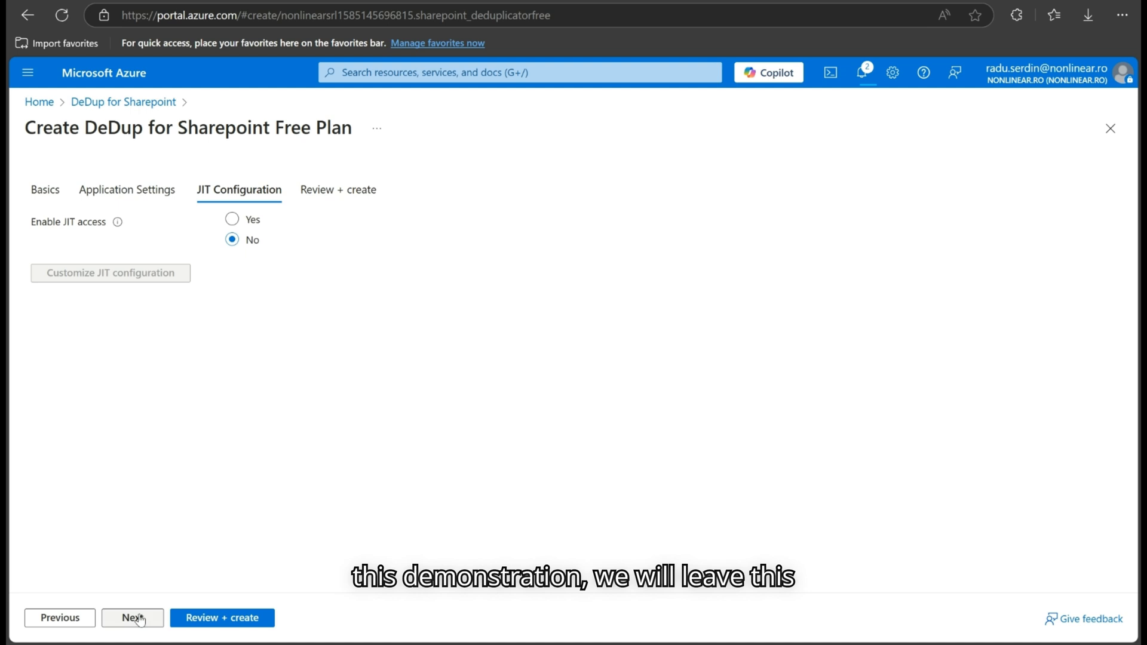
left_click(133, 617)
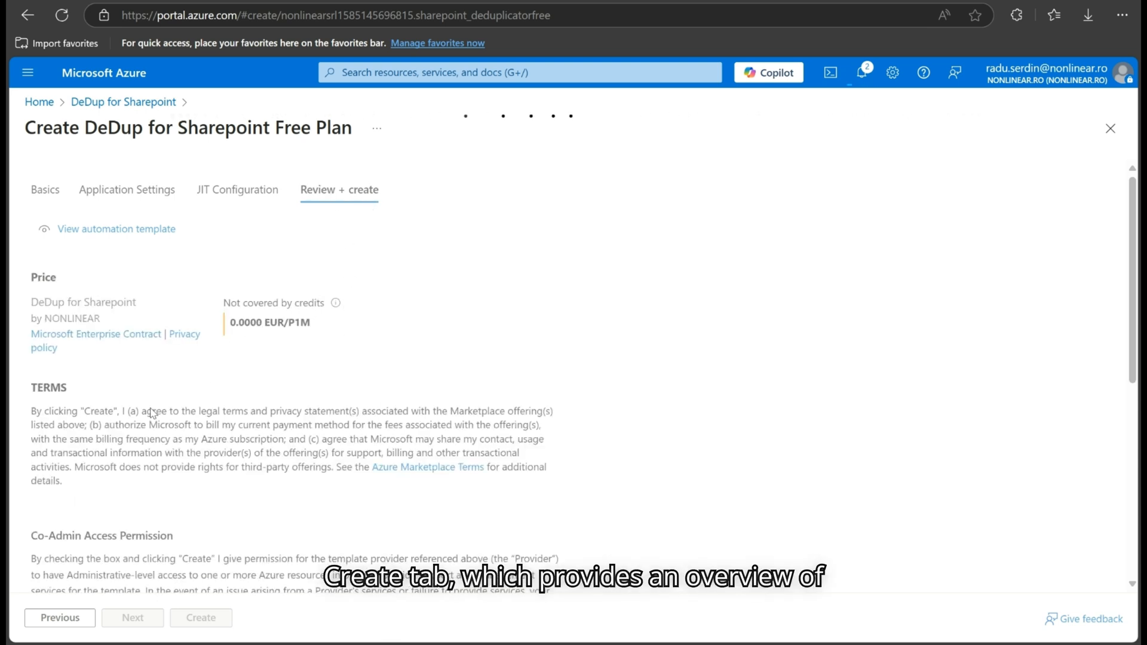
Agree to the terms and conditions and submit the application for deployment
scroll("down", 3)
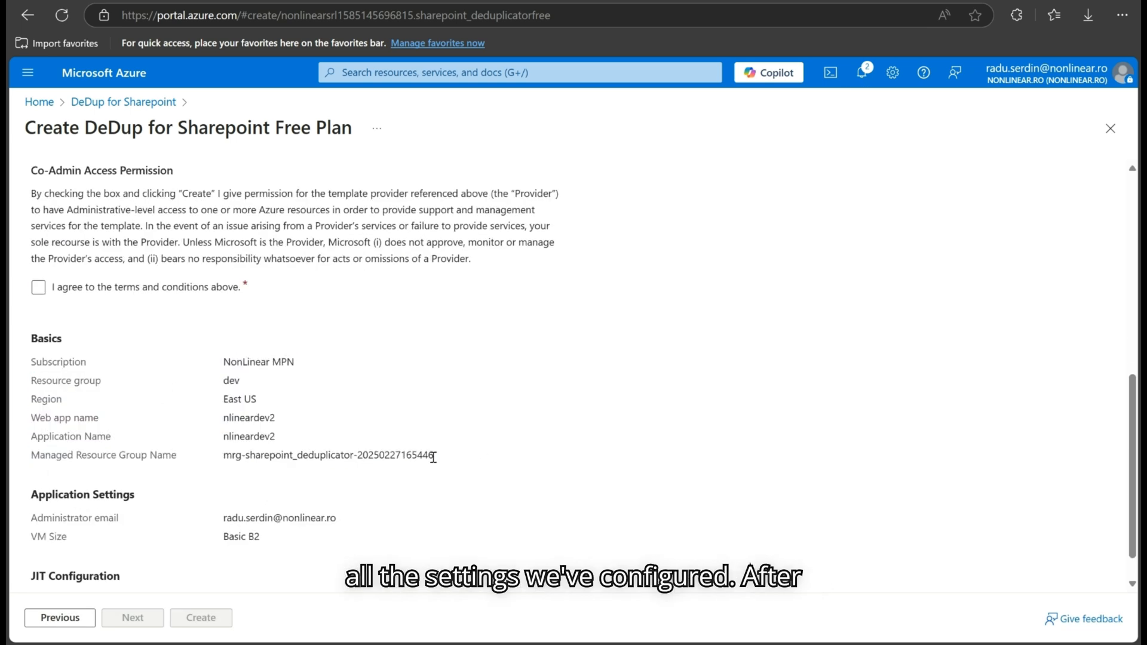
left_click(38, 287)
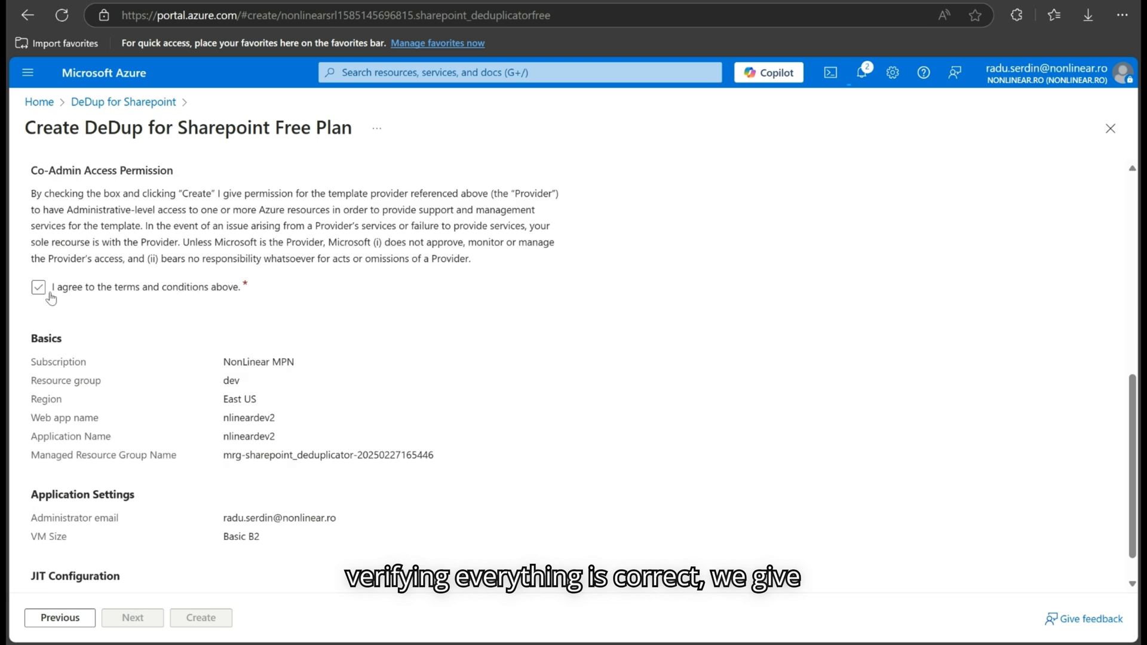
left_click(38, 287)
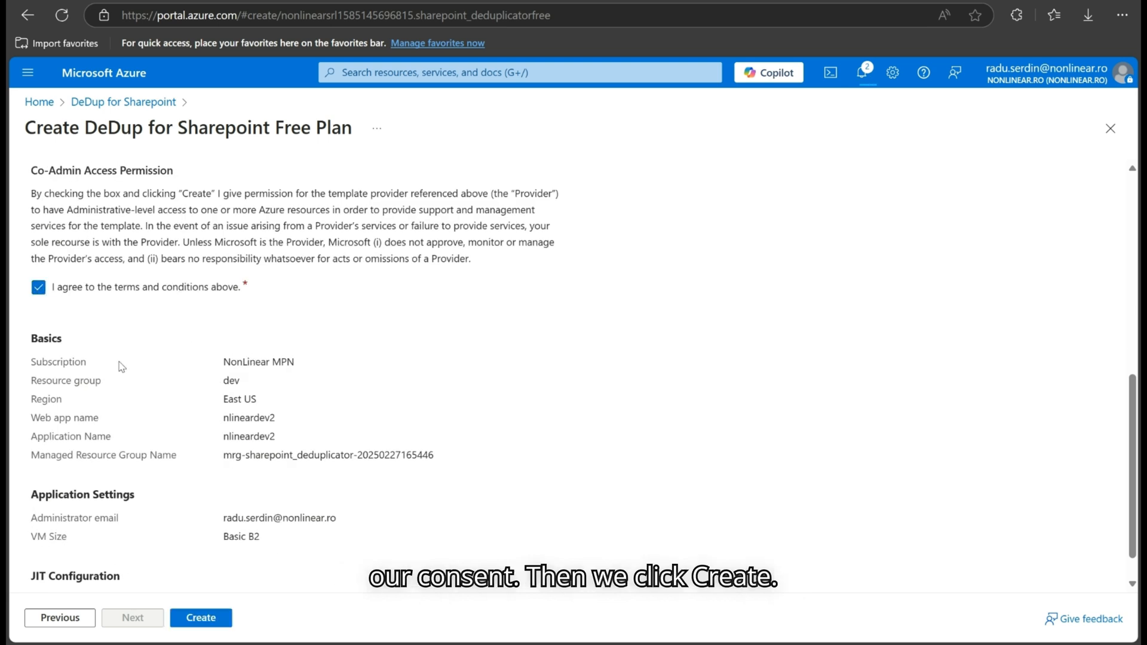
left_click(201, 617)
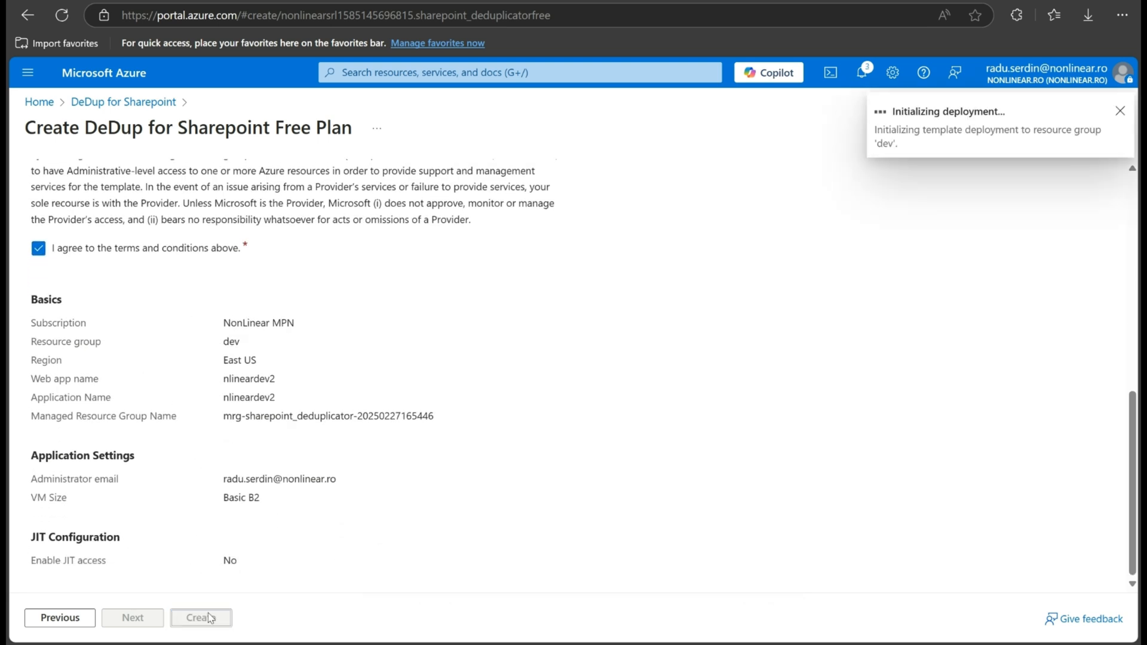
mouse_move(348, 447)
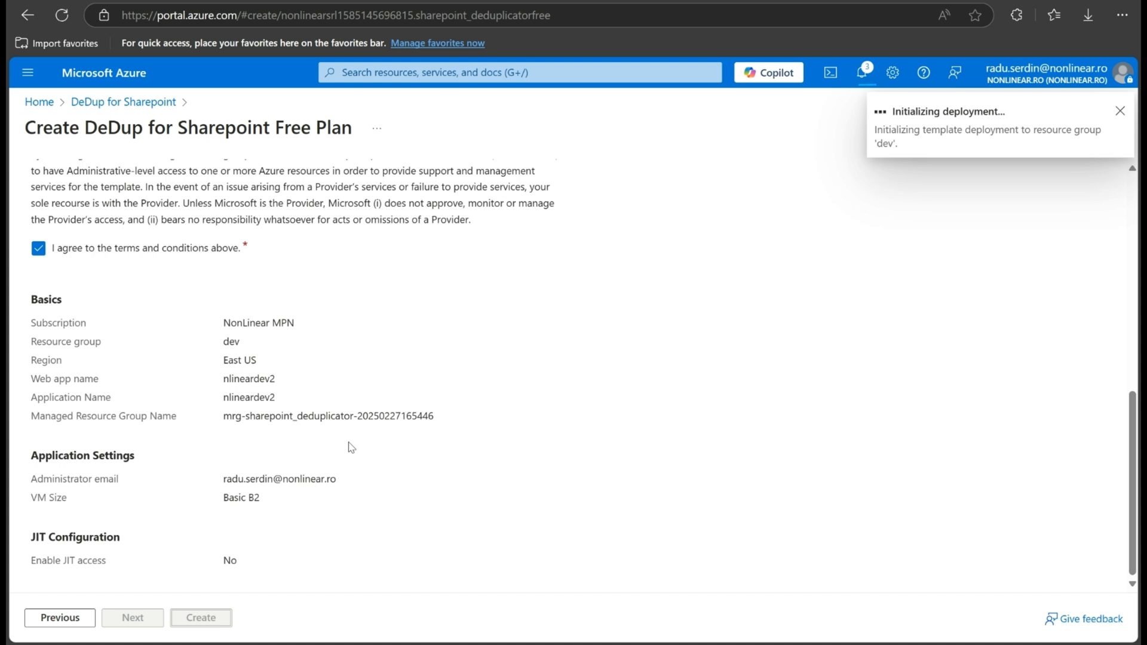
left_click(201, 616)
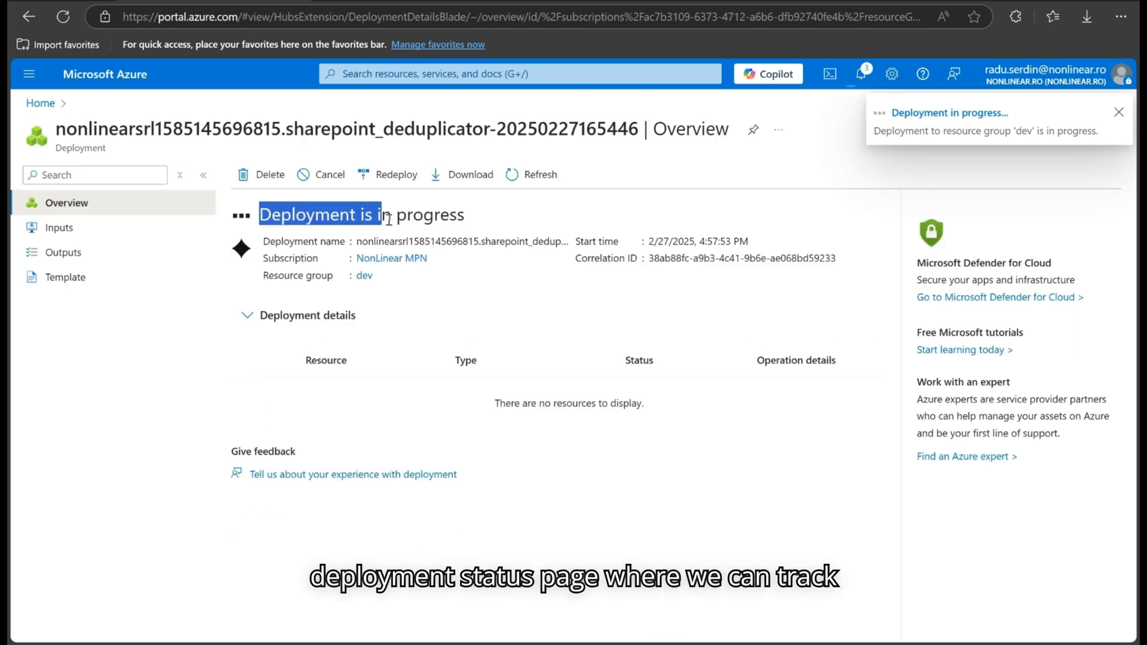
Follow the deployment from notifications and go to the resource once complete
left_click(1118, 112)
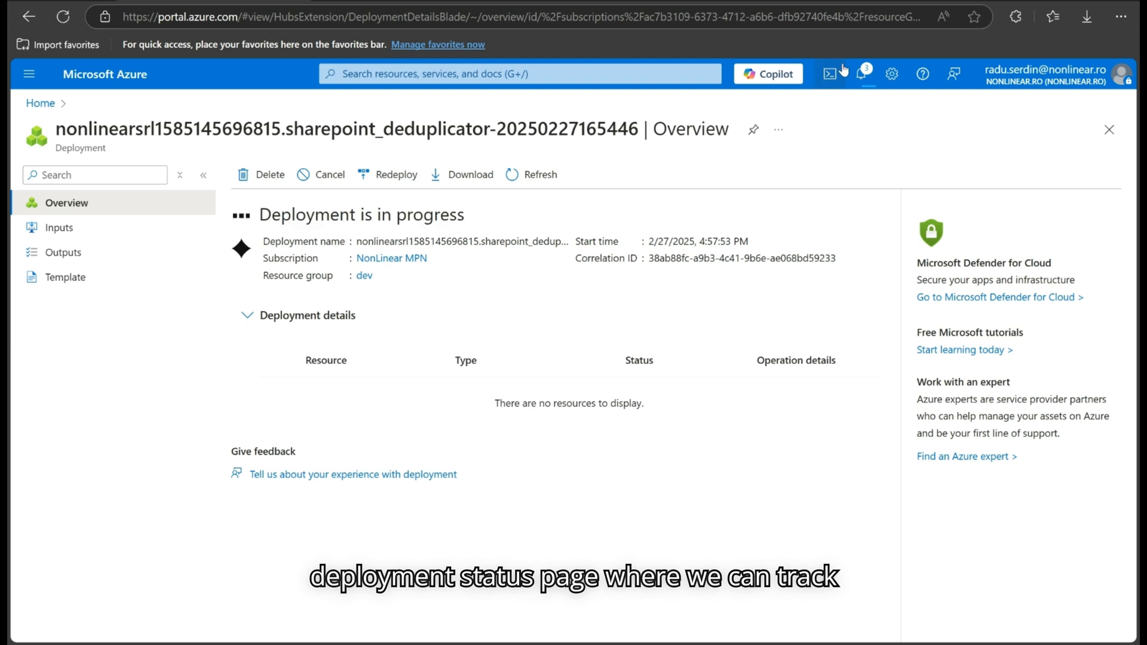
left_click(860, 73)
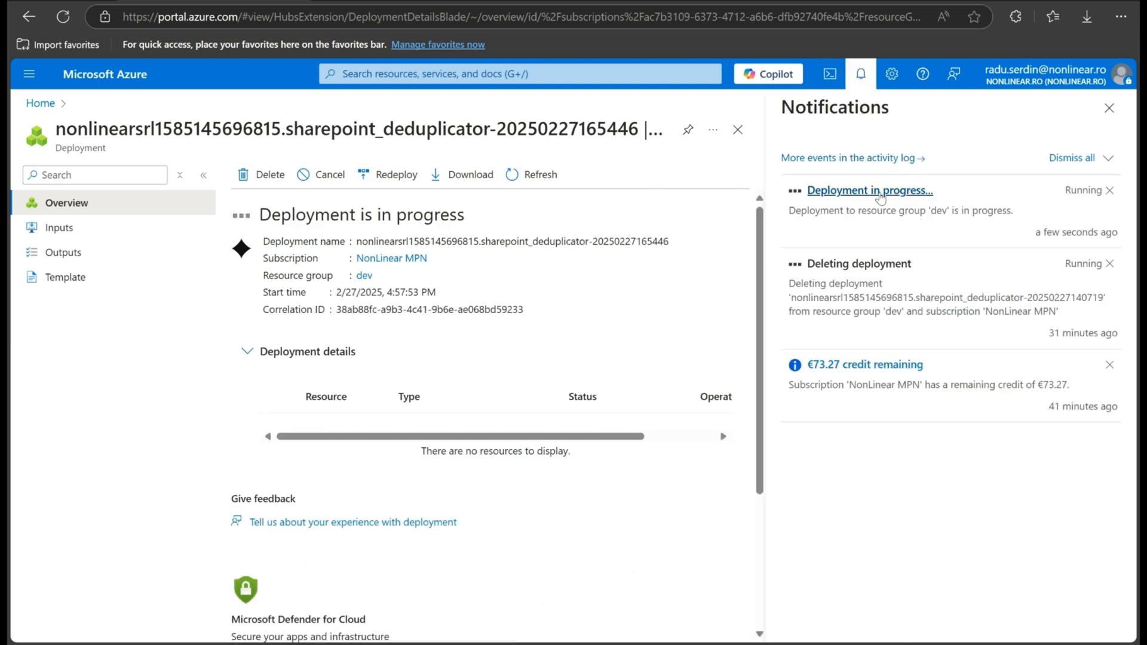
mouse_move(636, 290)
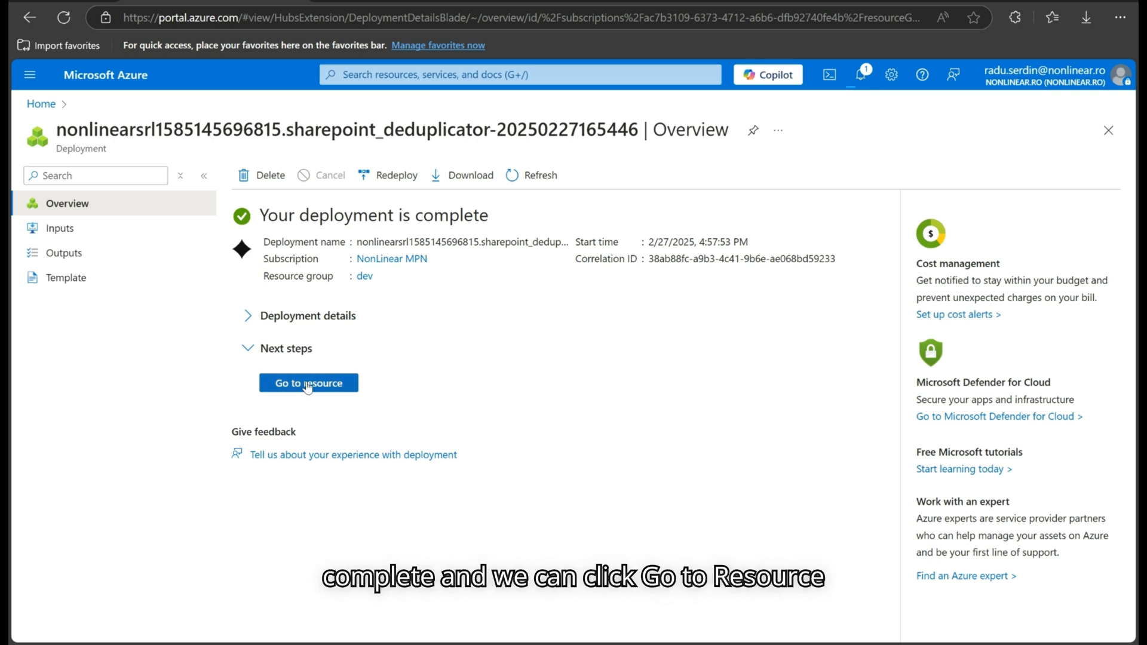
left_click(309, 382)
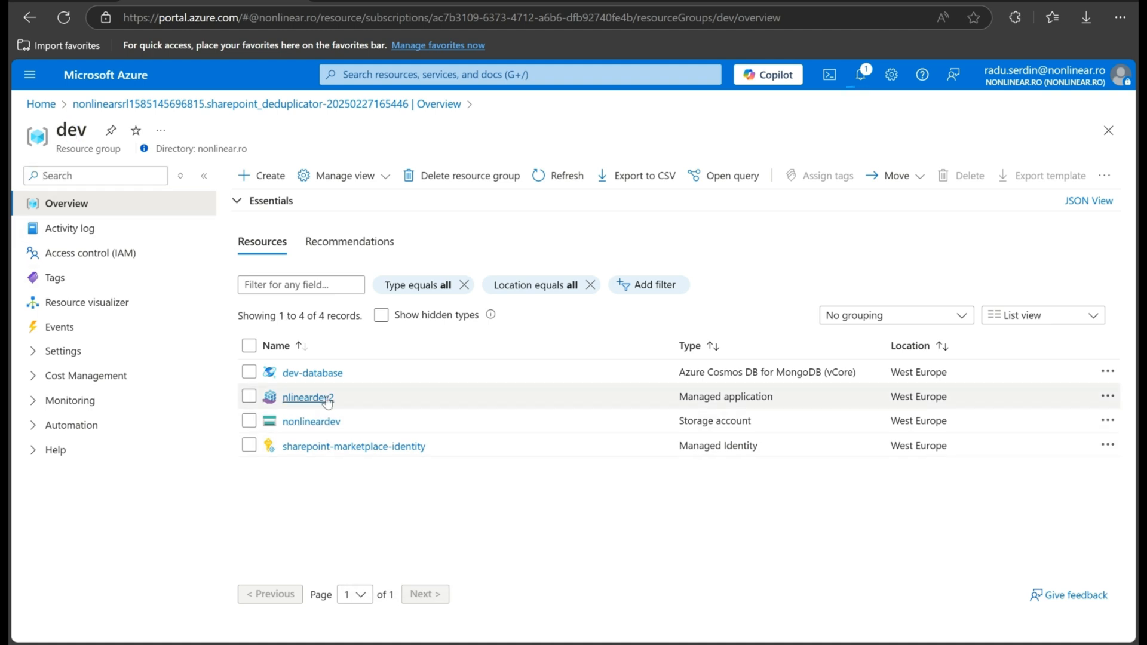
Open nlineardev2's Parameters and Outputs and select the appEndpoint URL
left_click(307, 397)
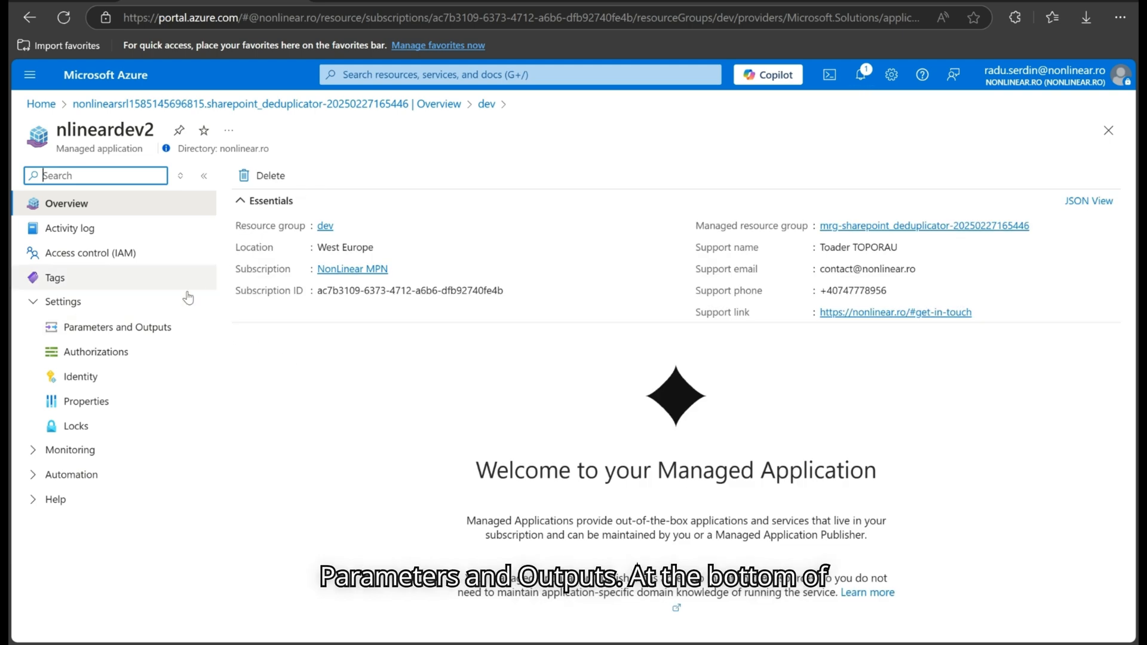
left_click(118, 327)
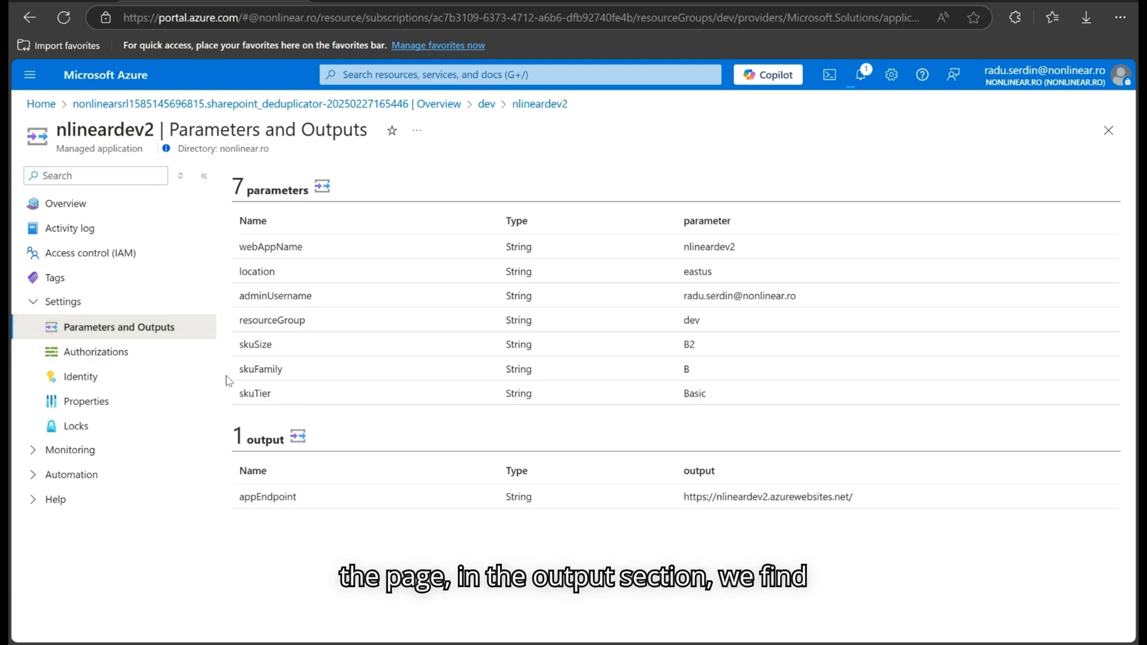
double_click(248, 437)
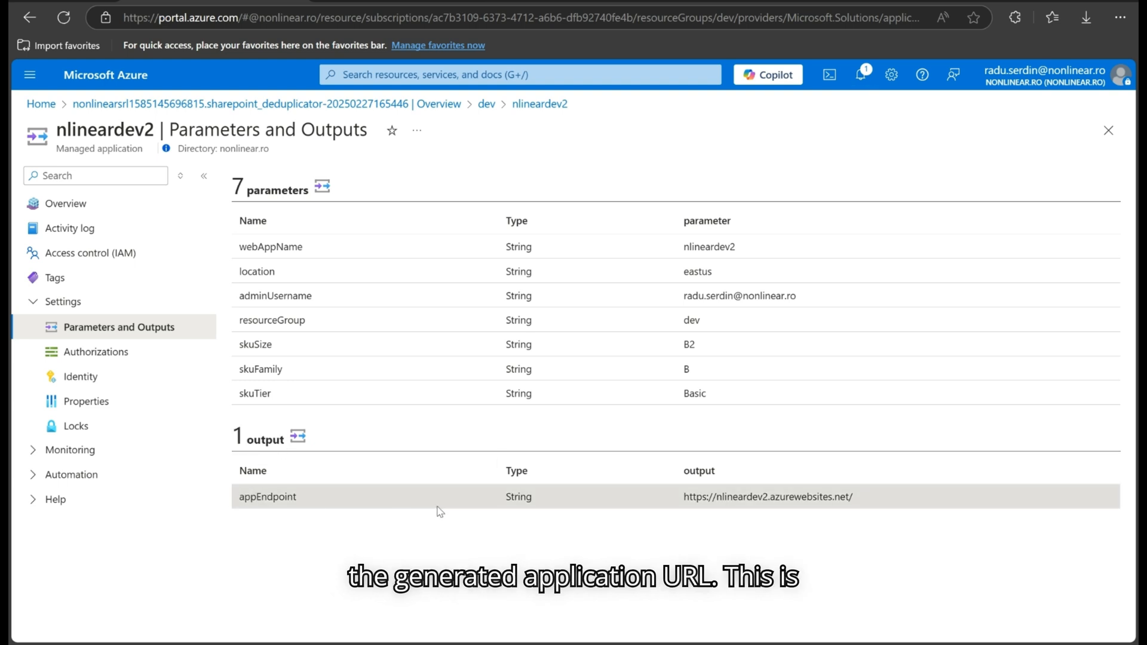
double_click(768, 497)
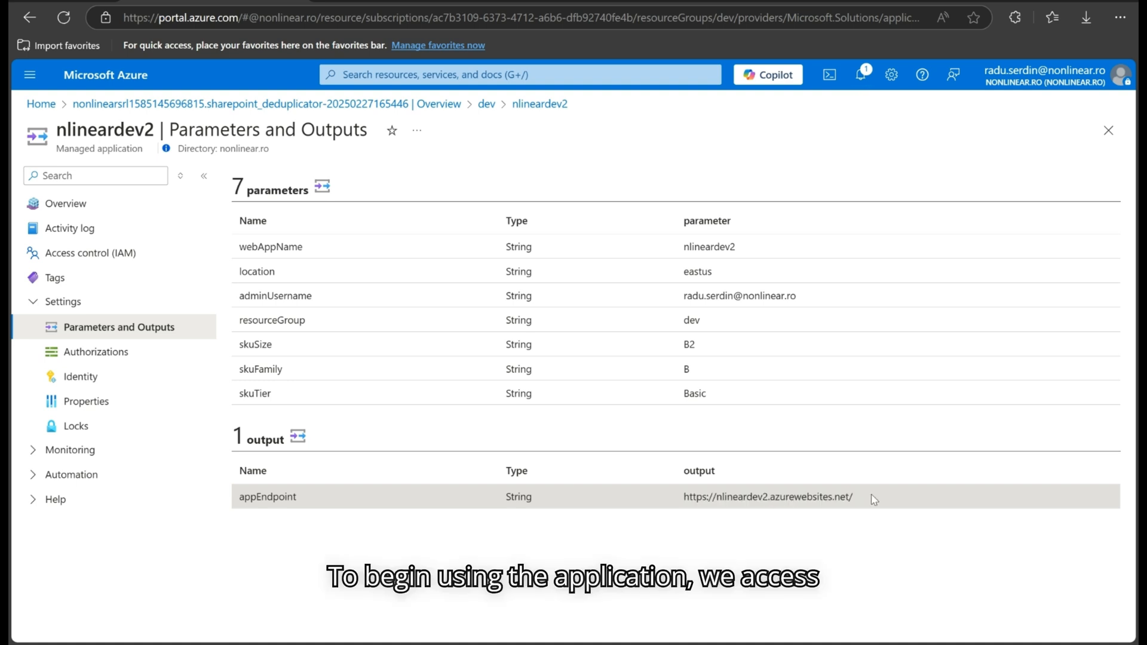
mouse_move(912, 257)
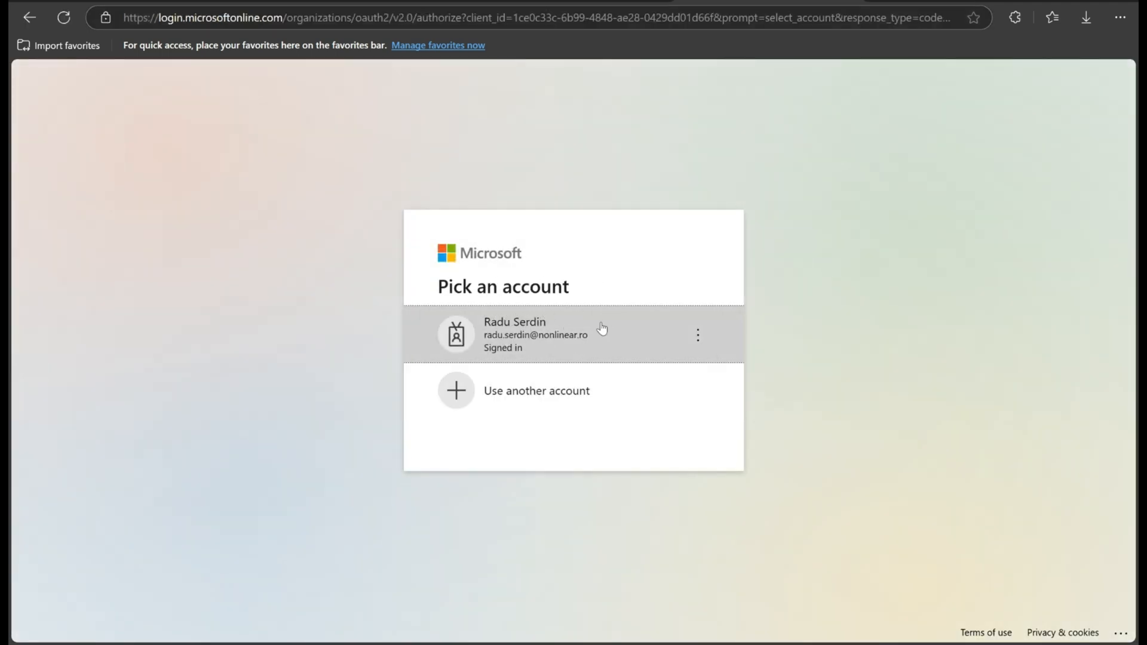
Sign in to DeDup for SharePoint with the already signed-in Microsoft account
left_click(534, 334)
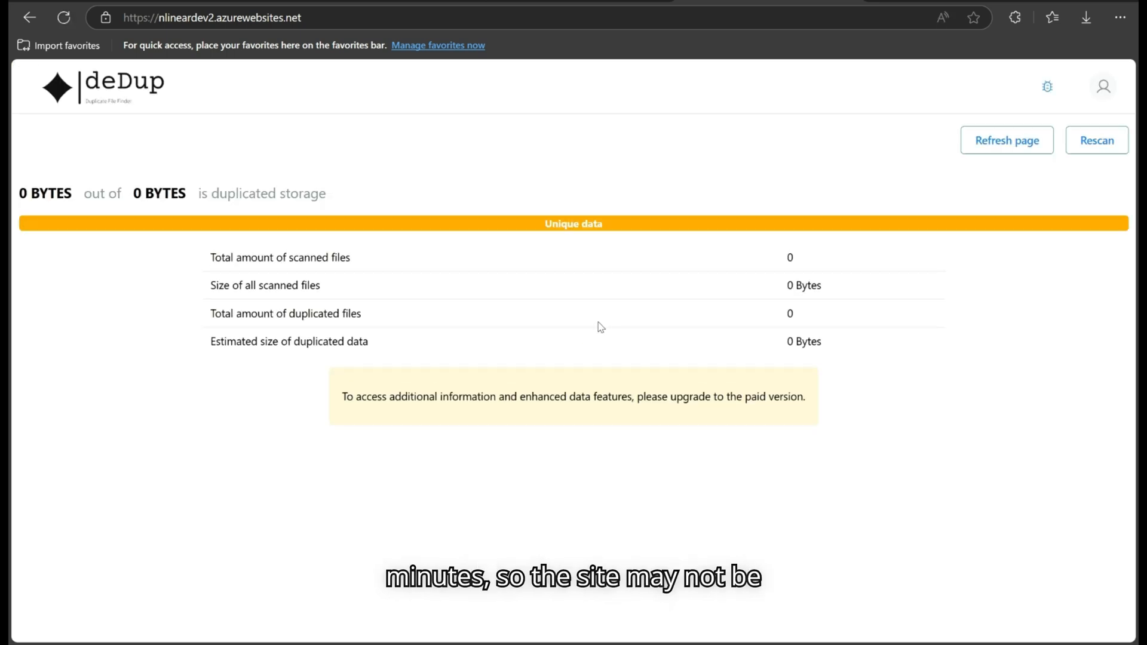
mouse_move(591, 328)
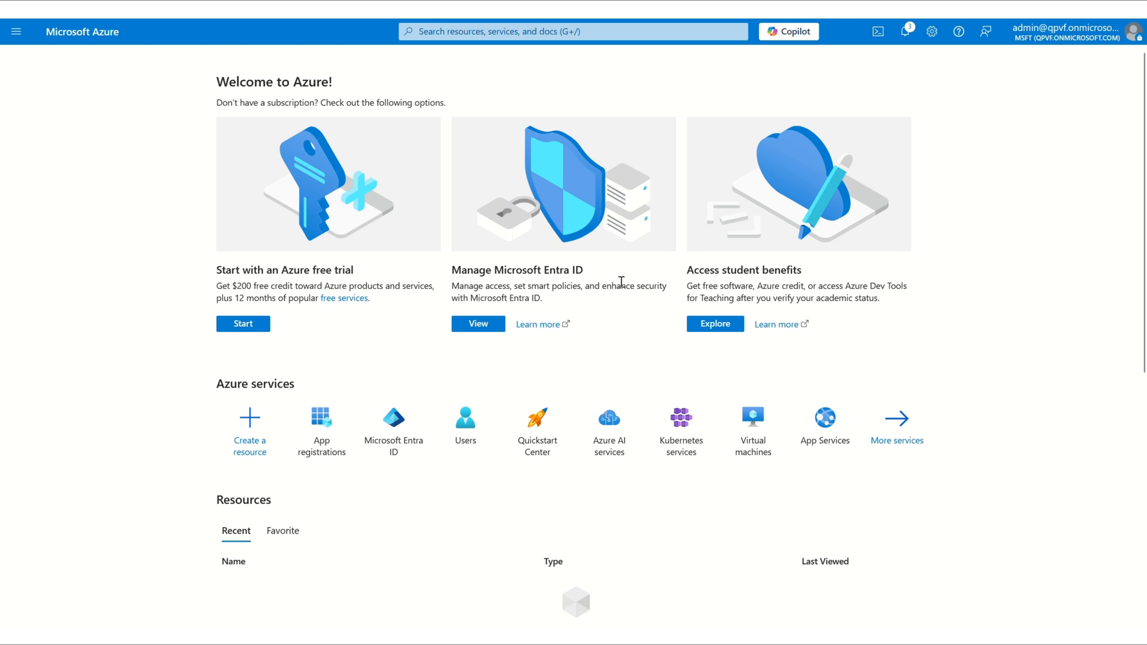
mouse_move(482, 68)
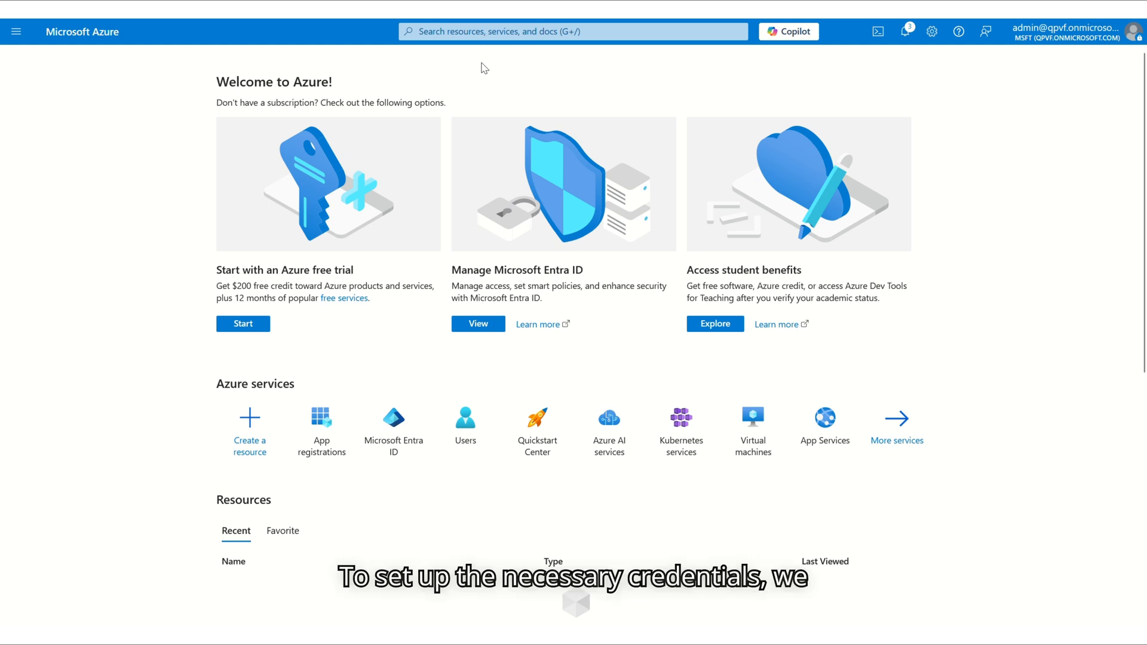
Search 'app re' to reach App registrations and start a New registration
left_click(570, 32)
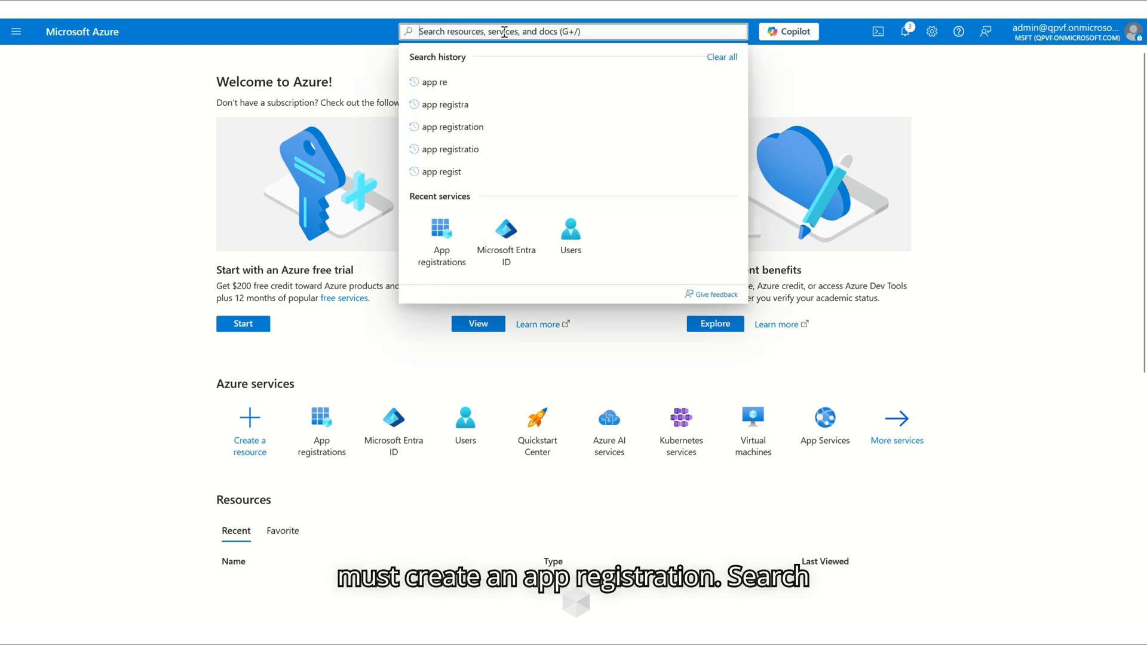
type("app re")
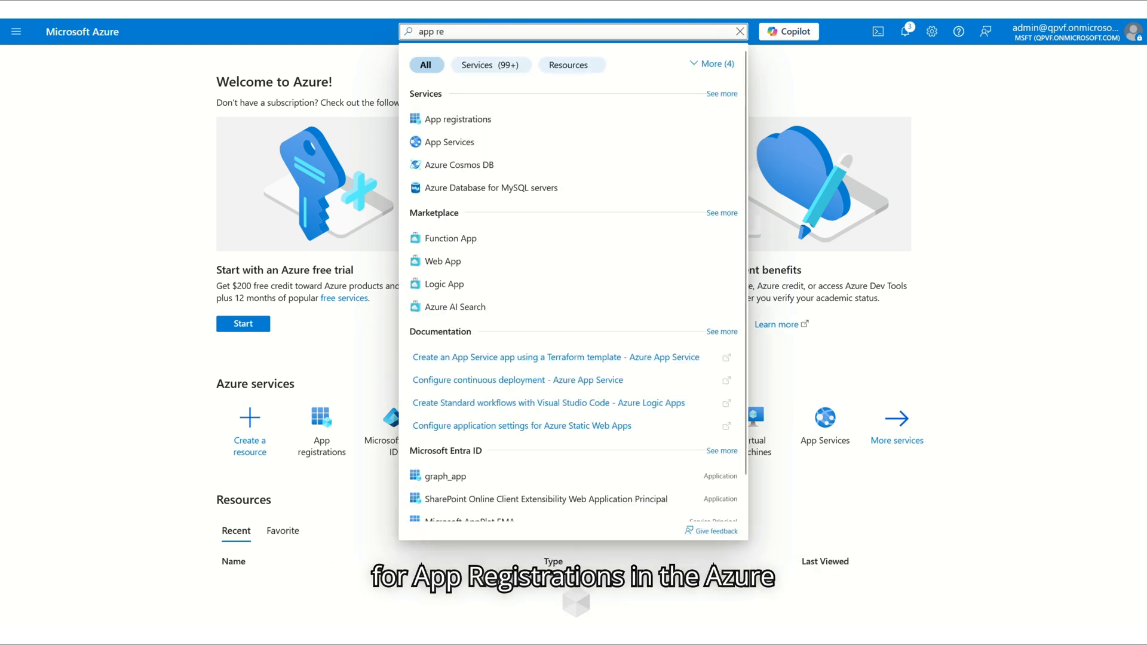
left_click(458, 118)
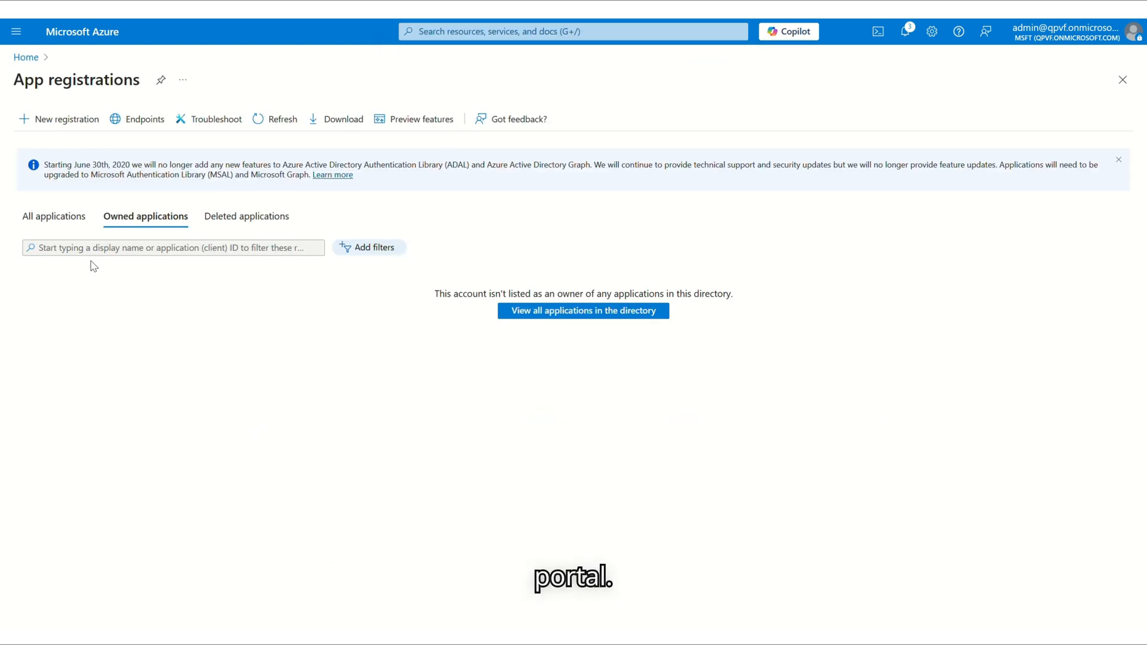
left_click(66, 119)
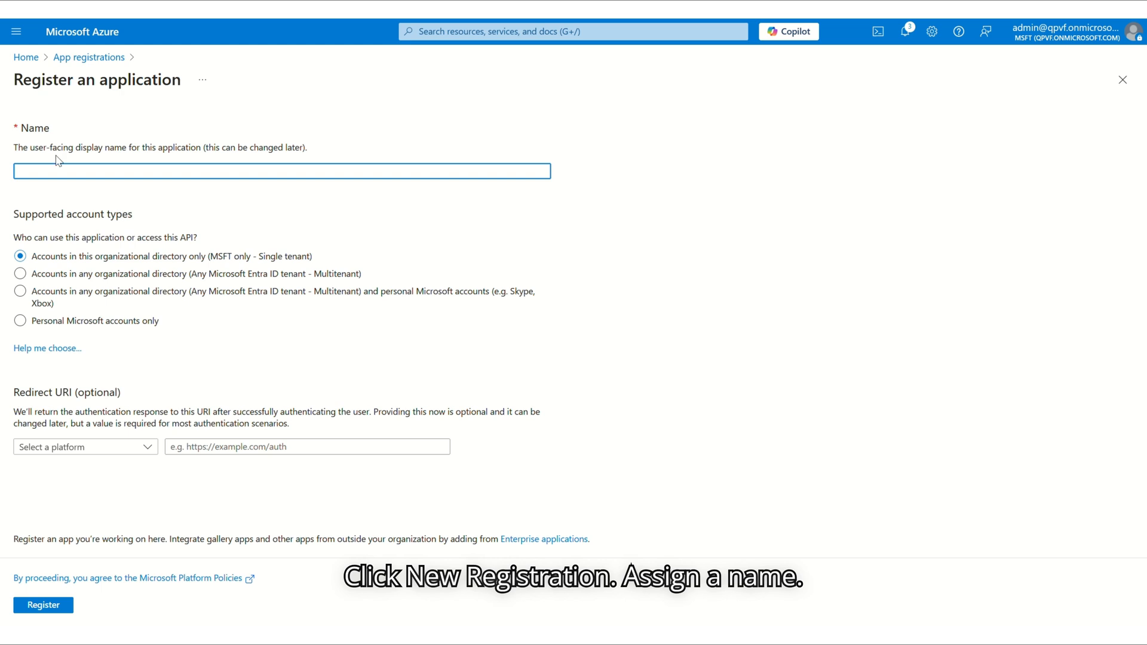
Register an application named dedup-testing8 with default account type settings
type("dedup-testing8")
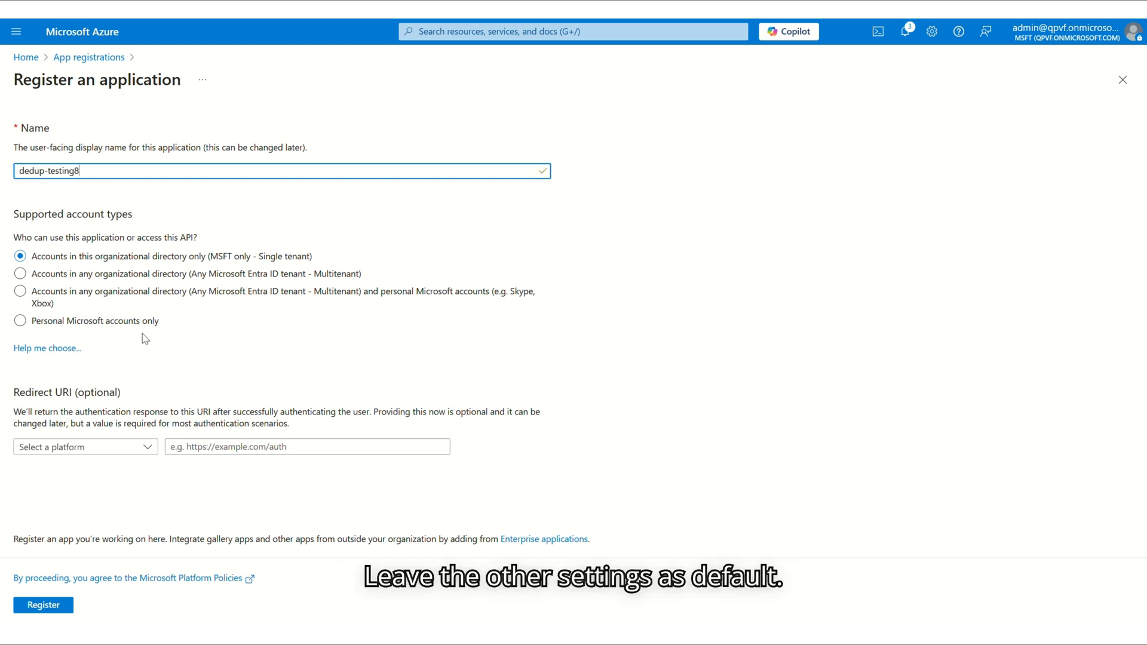
left_click(43, 605)
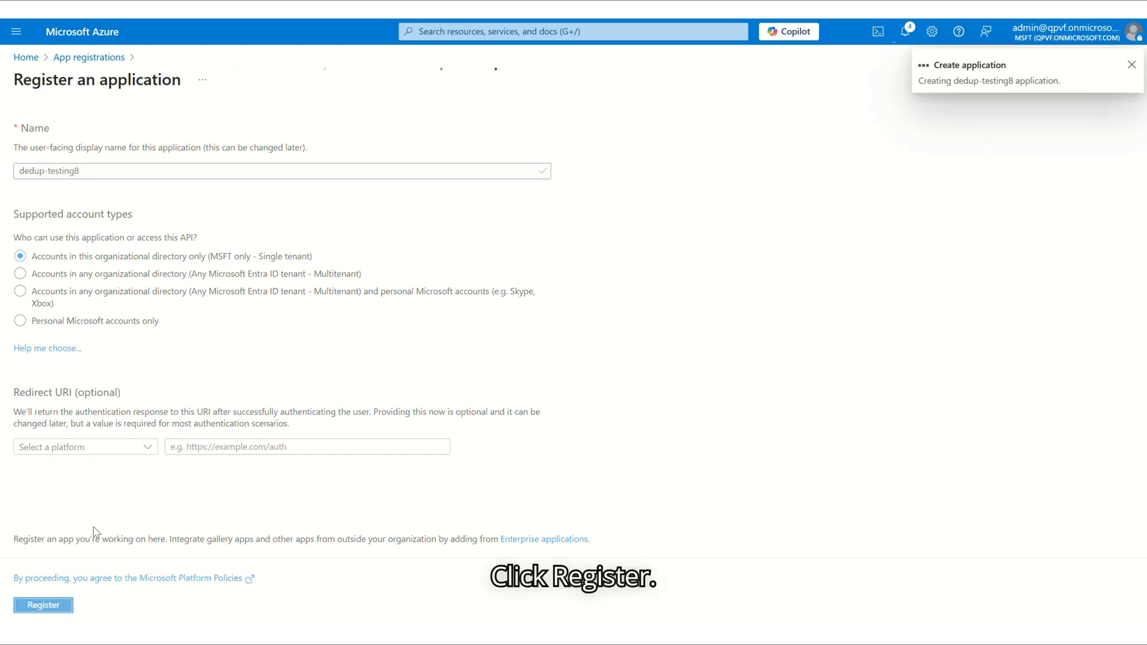
left_click(43, 605)
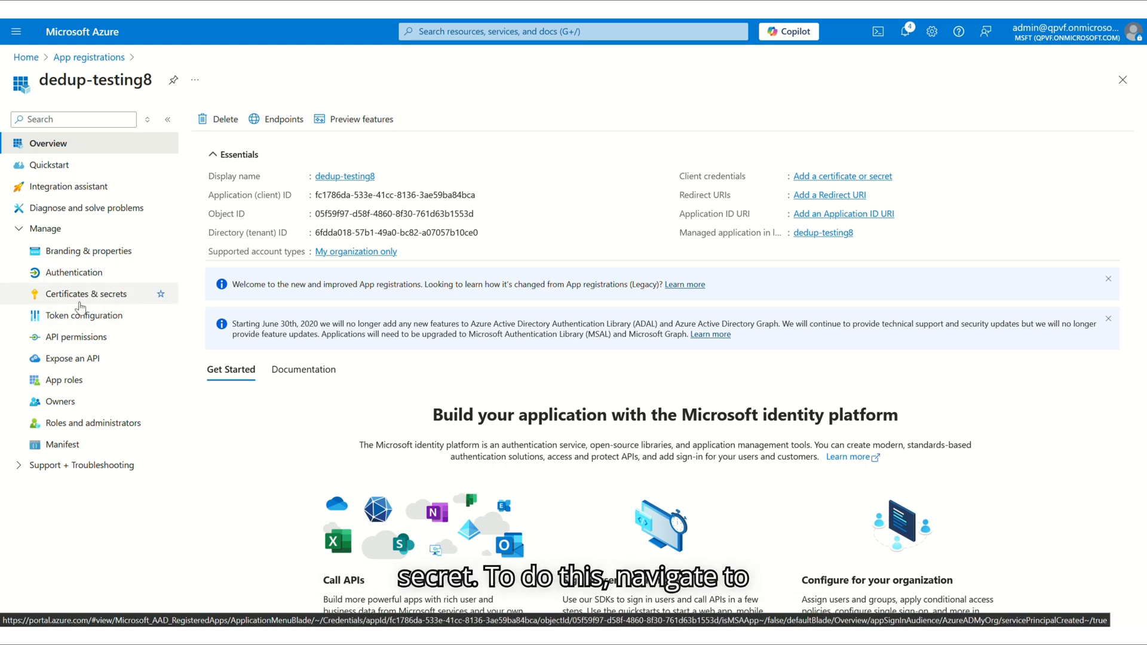
Create client secret 'sharepoint-access' expiring in 730 days and copy its value
left_click(85, 293)
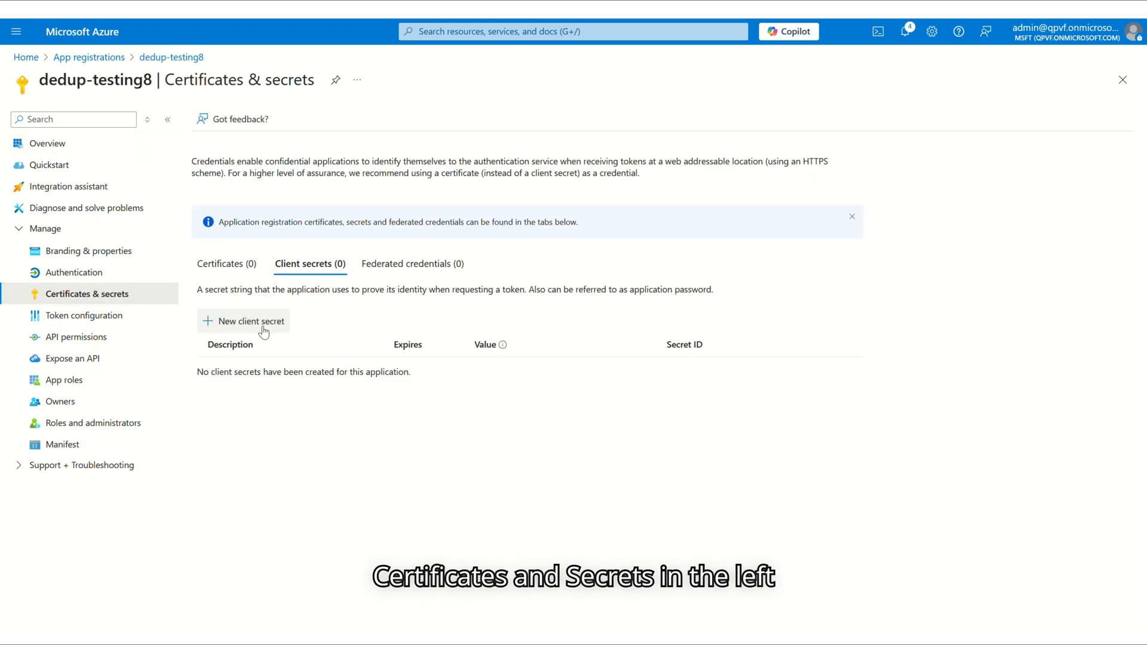
left_click(251, 320)
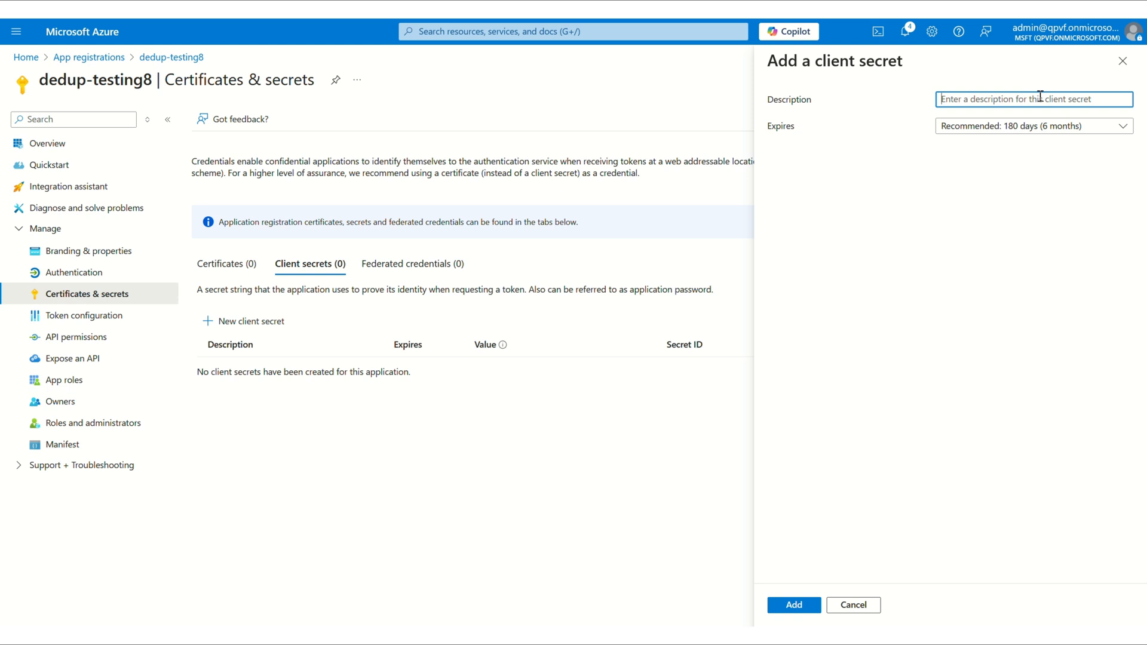
type("sharepoint-")
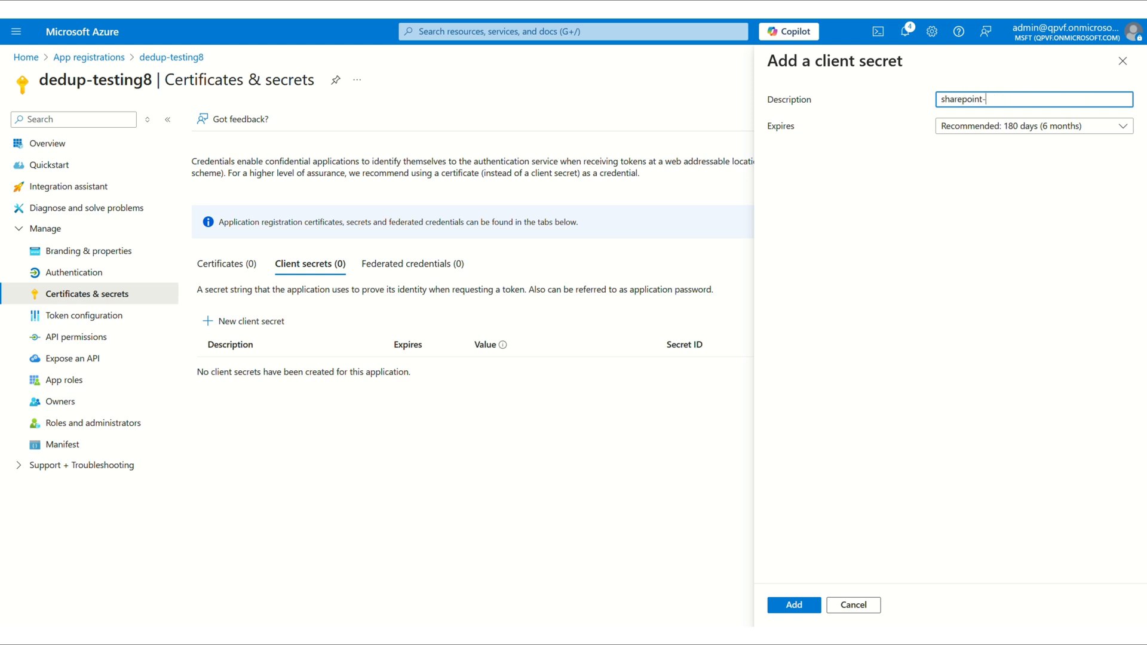
type("access")
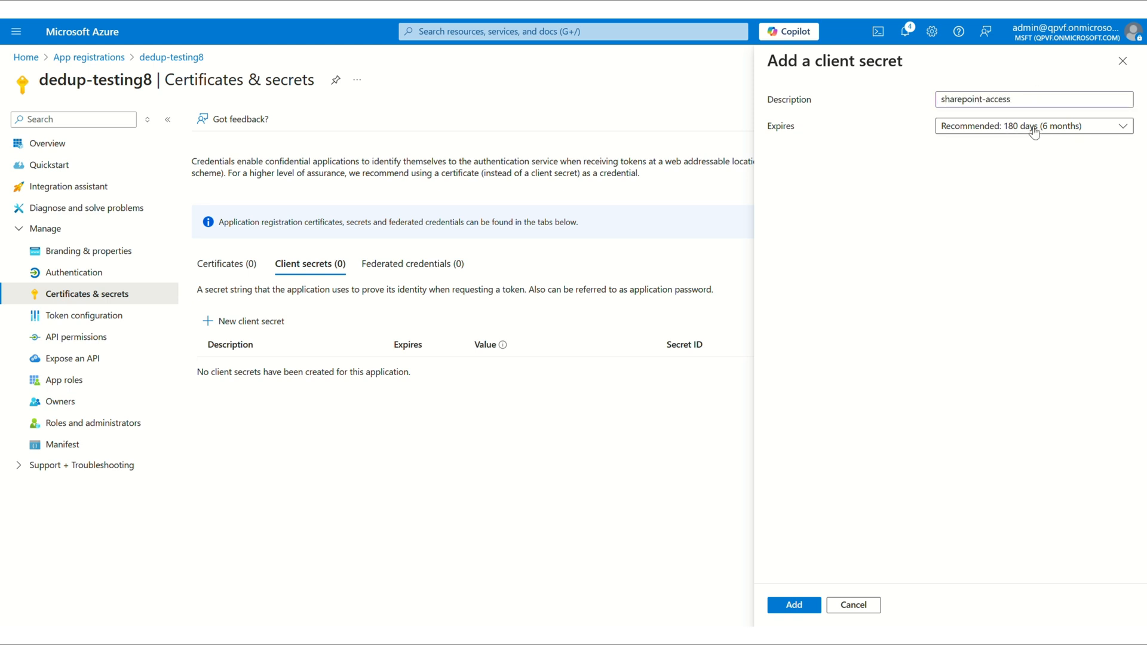
left_click(792, 605)
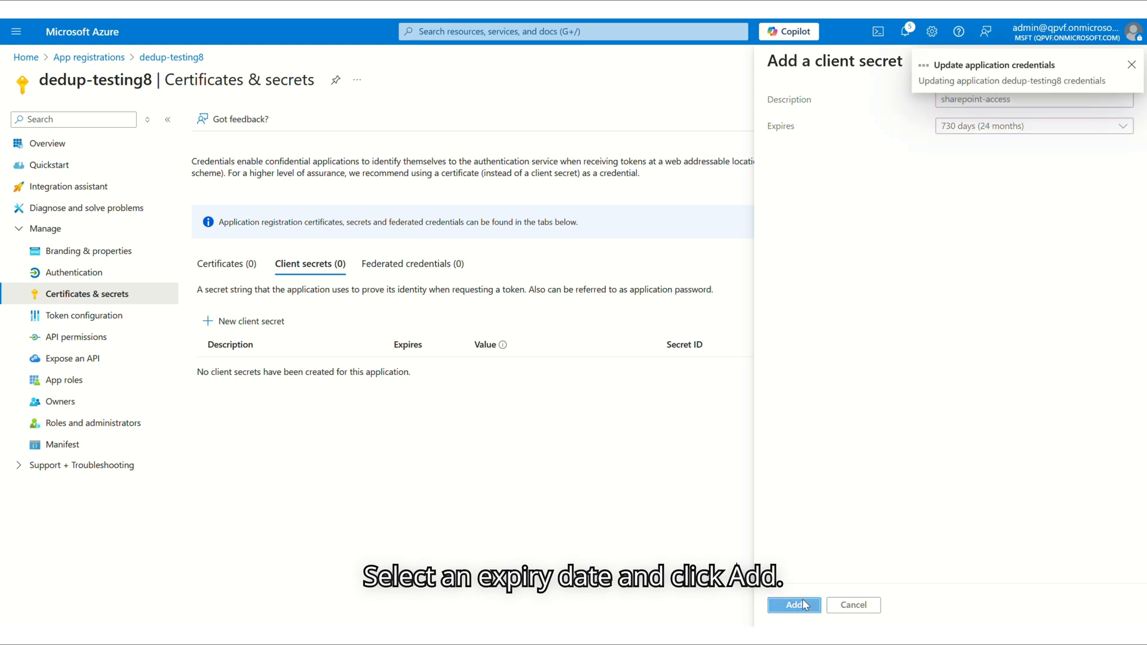
left_click(794, 605)
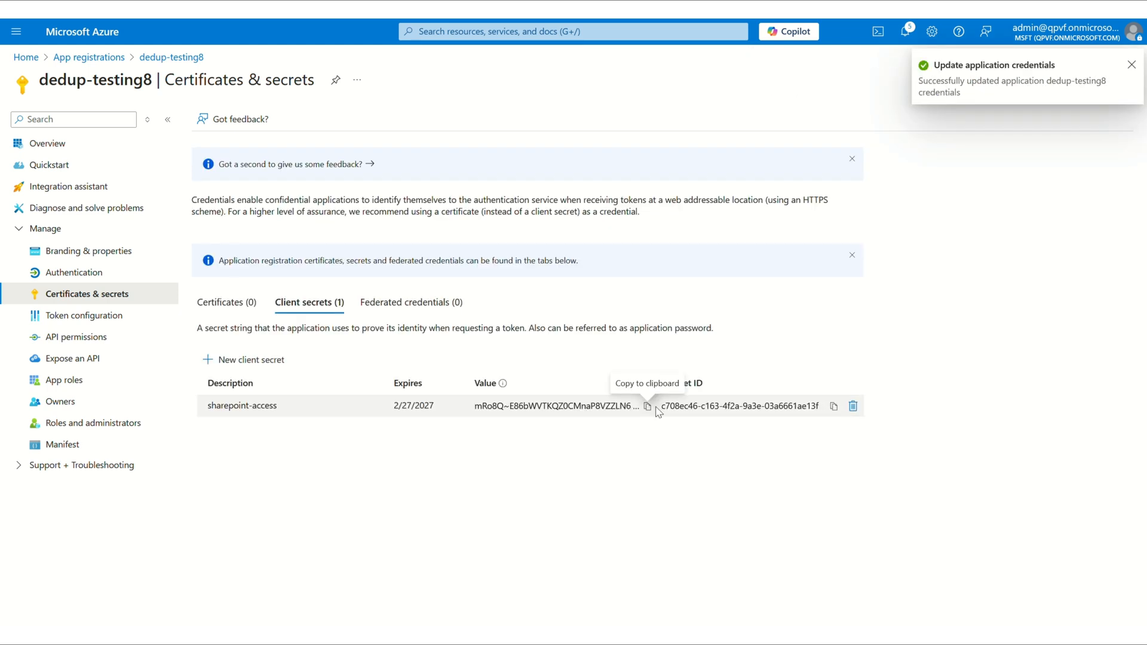
left_click(646, 406)
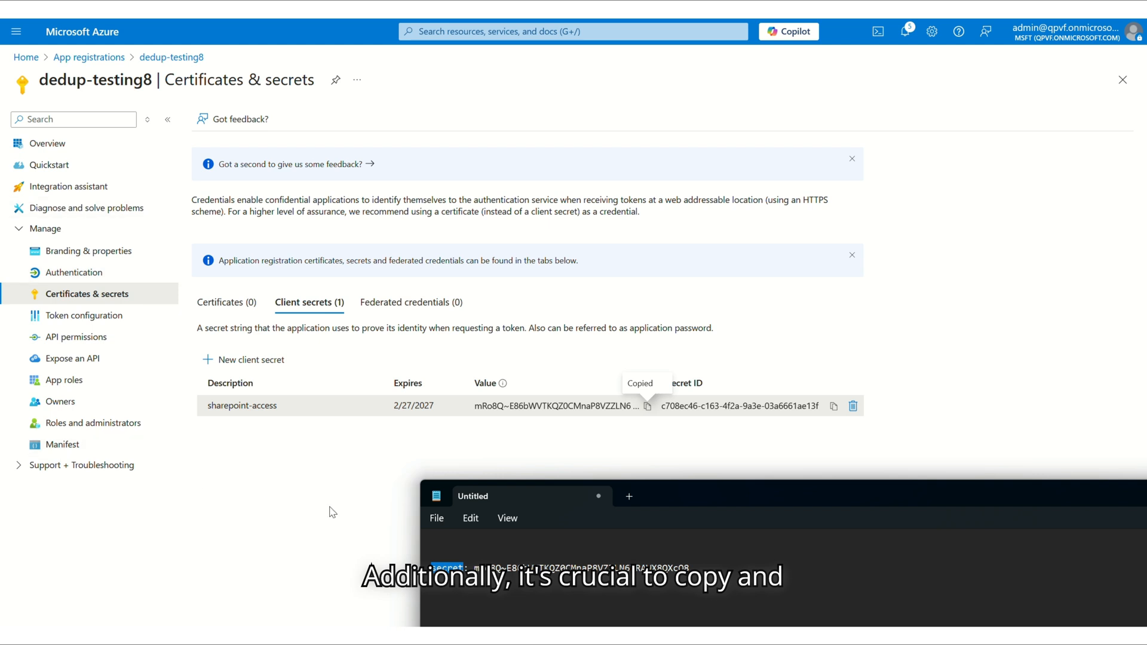
Copy dedup-testing8's Application (client) ID from its Overview page
left_click(47, 143)
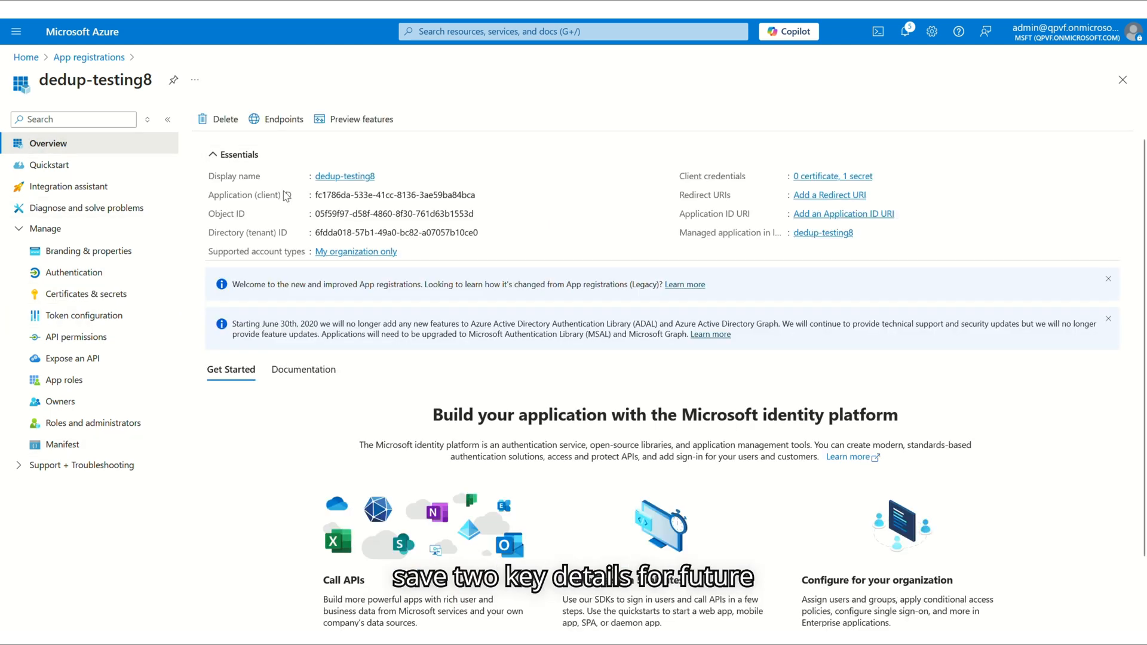
left_click(483, 195)
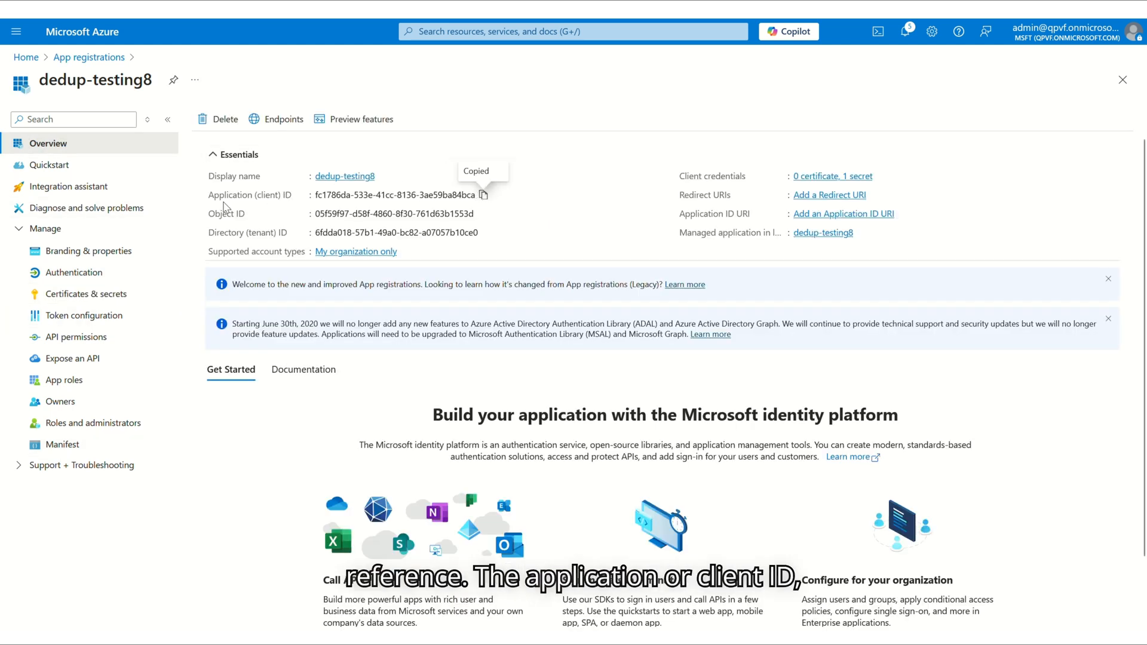
left_click(507, 518)
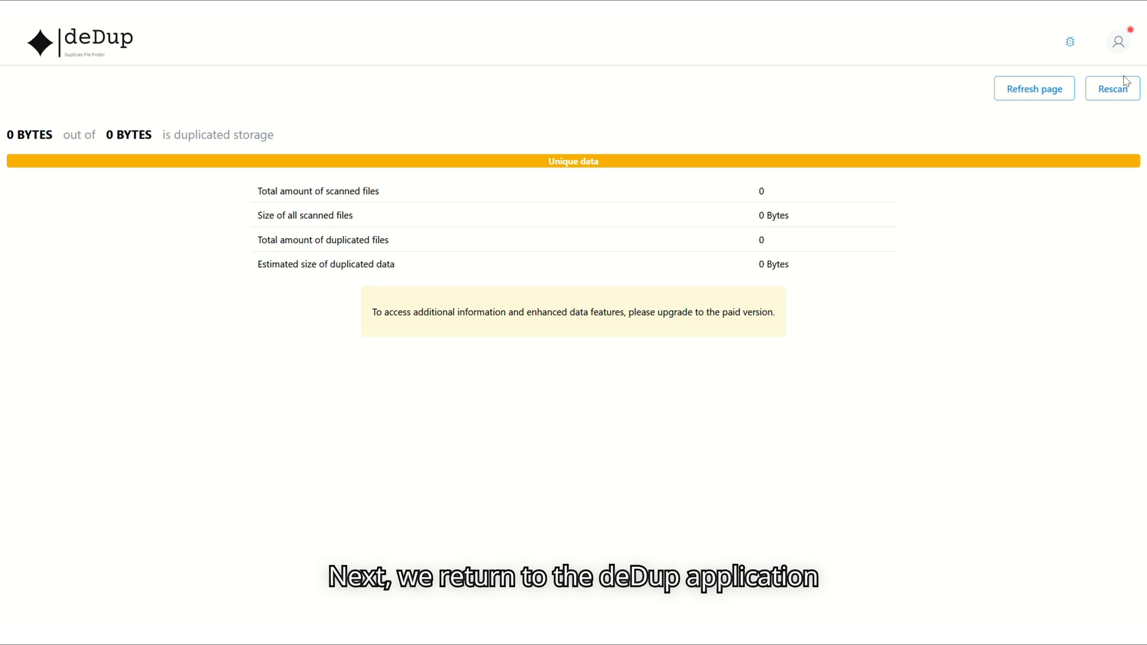
Start a new DeDup credential, entering the name 'sharepoint' and moving to its remaining details
left_click(1117, 41)
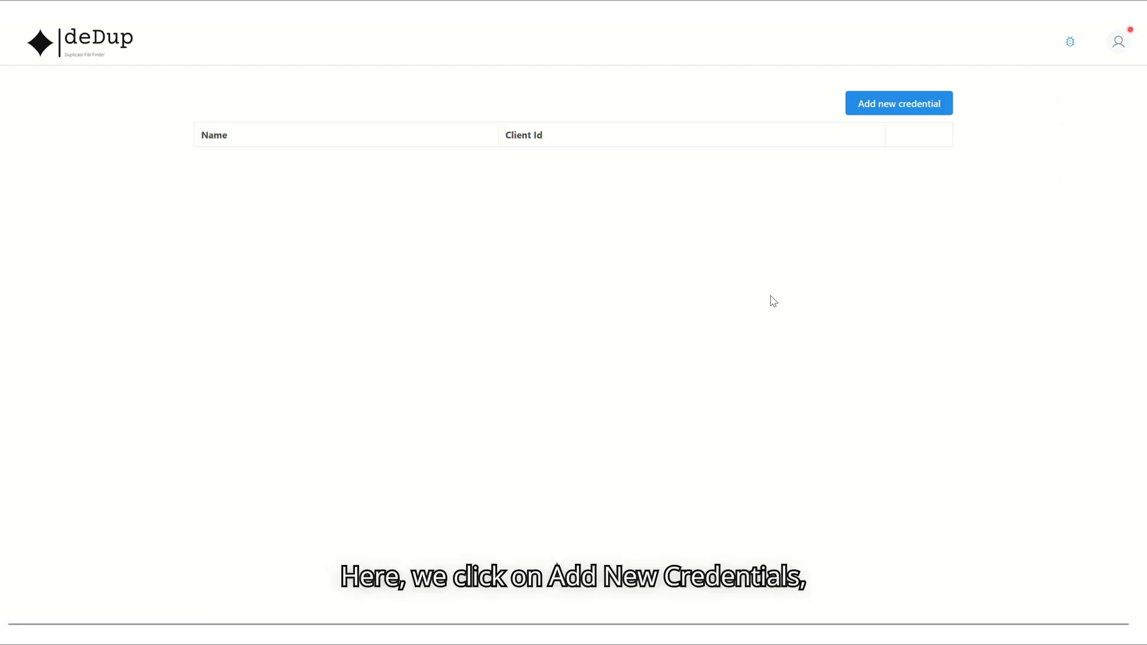
left_click(899, 102)
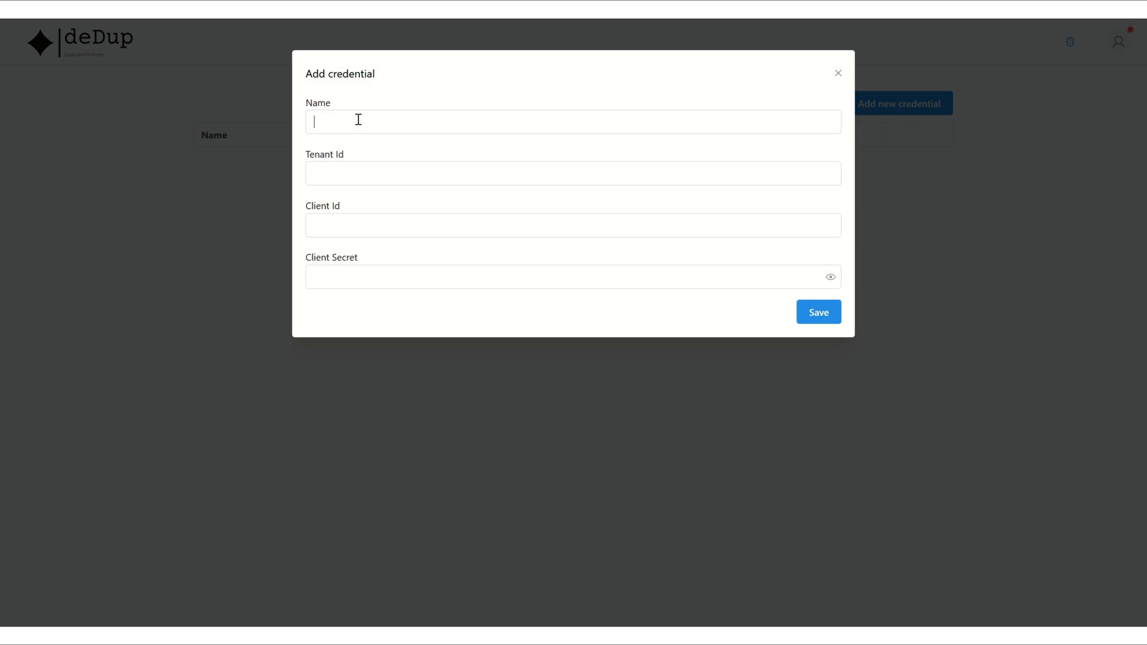
type("sharepoint-access")
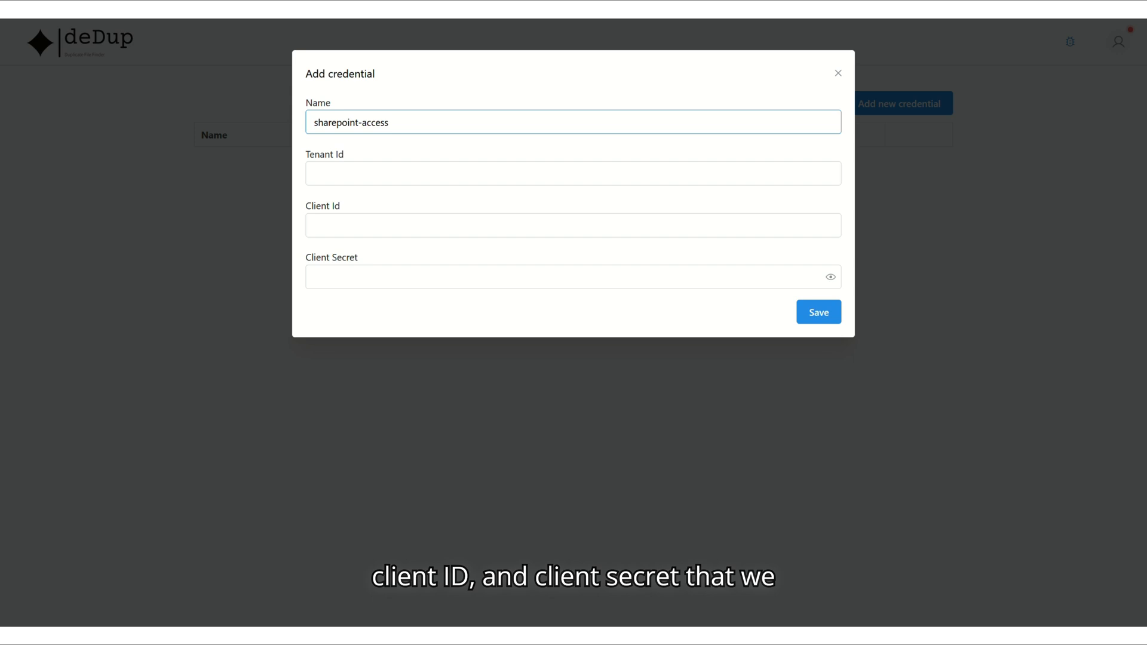
left_click(817, 312)
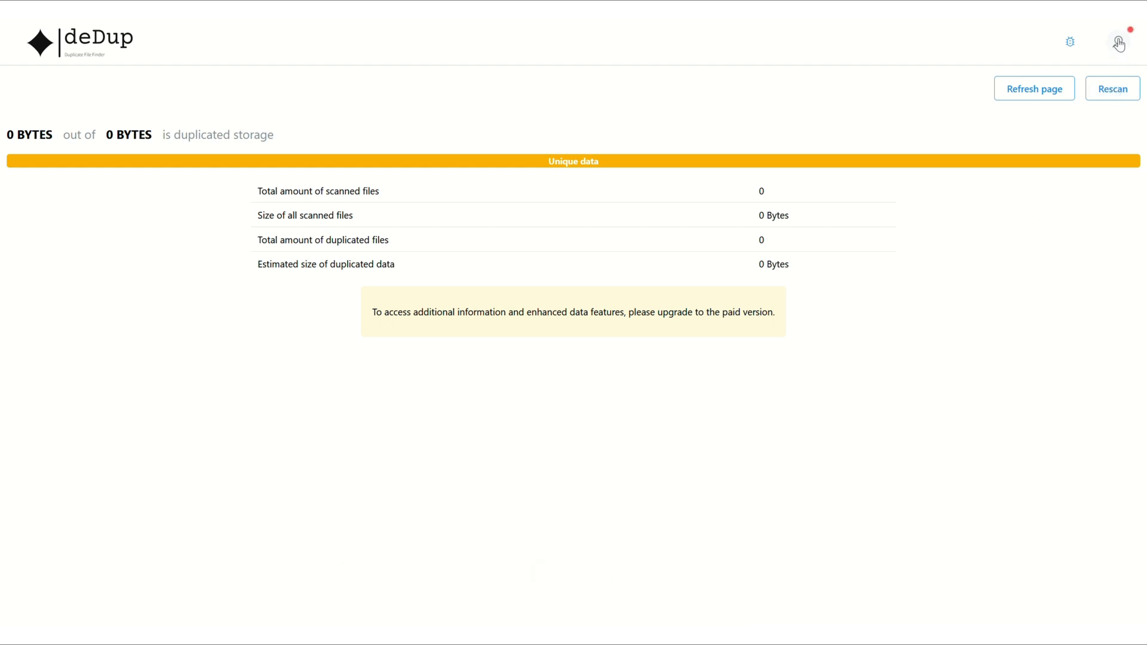
Add the test.site2 Shared Documents site URL using the sharepoint-access credentials
left_click(1117, 41)
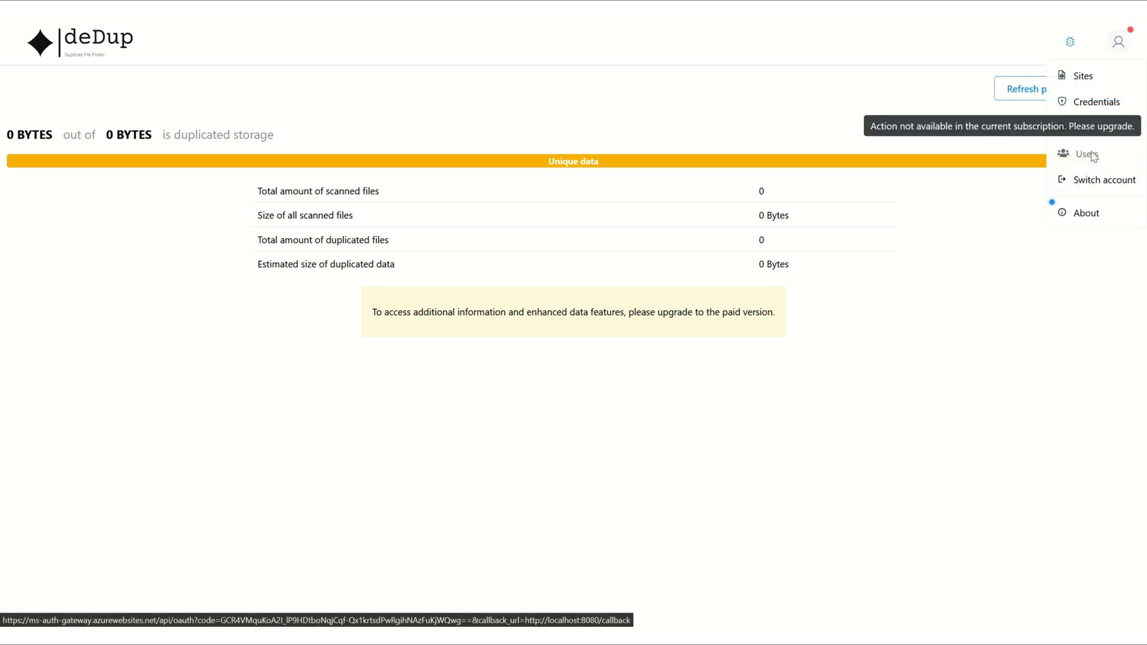
left_click(1082, 76)
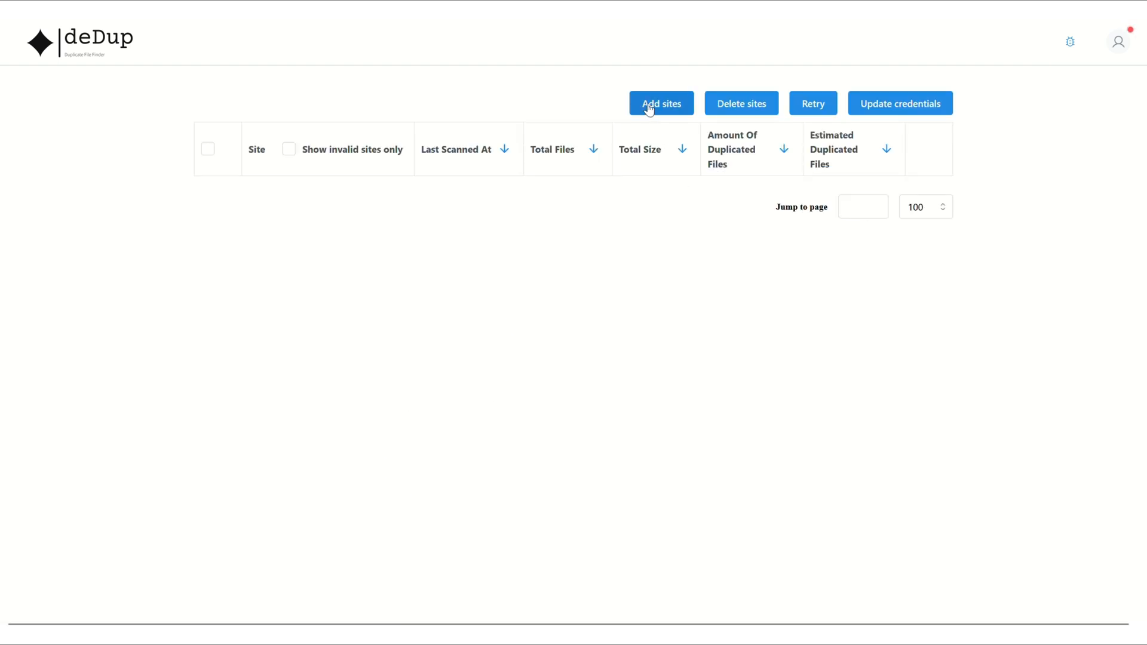
left_click(659, 104)
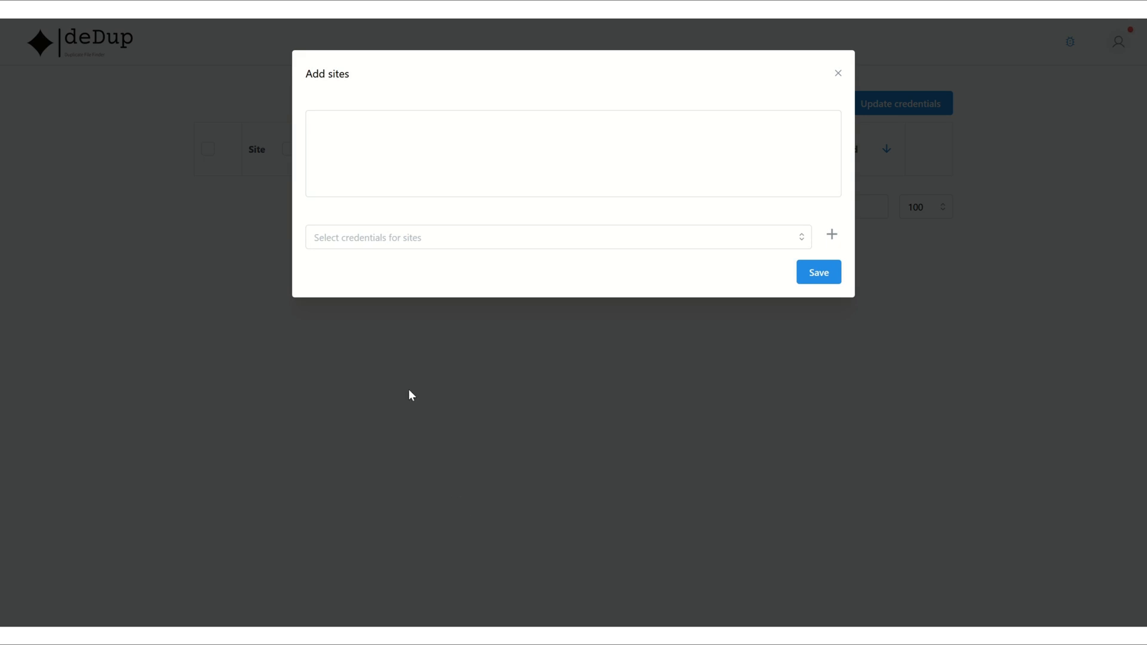
left_click(556, 238)
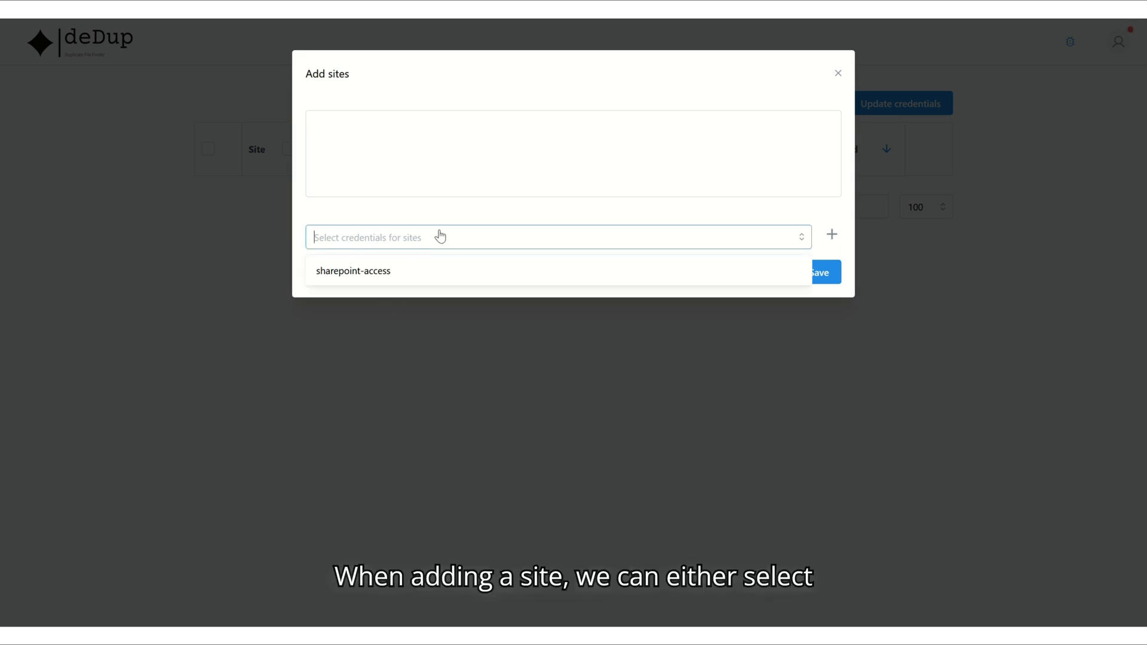
left_click(352, 271)
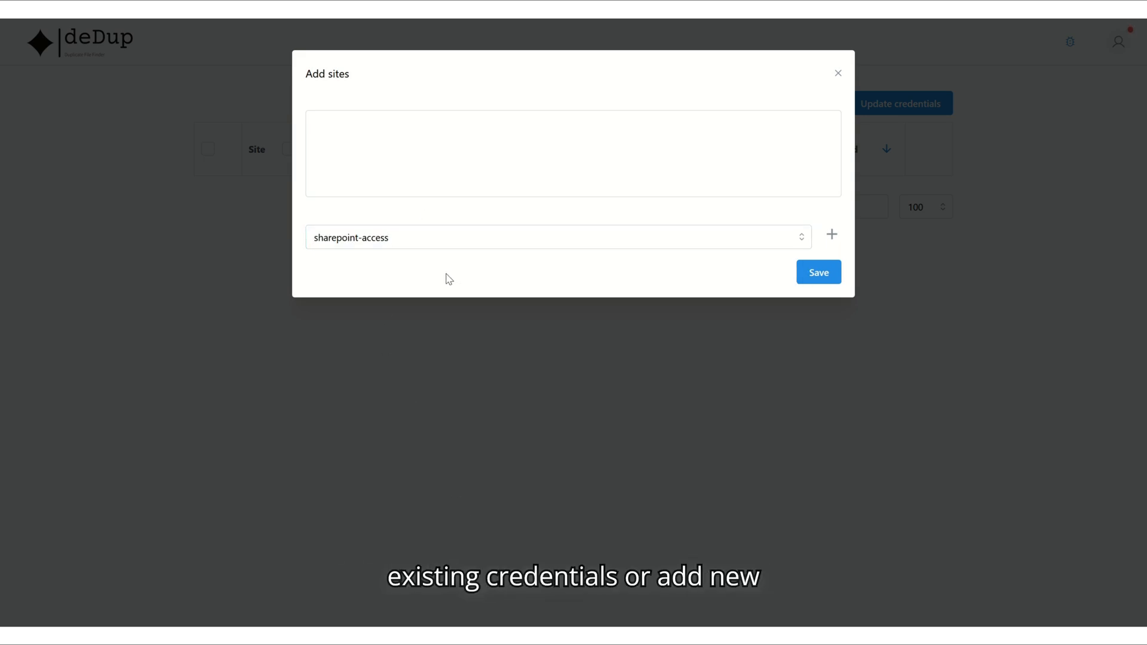
mouse_move(649, 273)
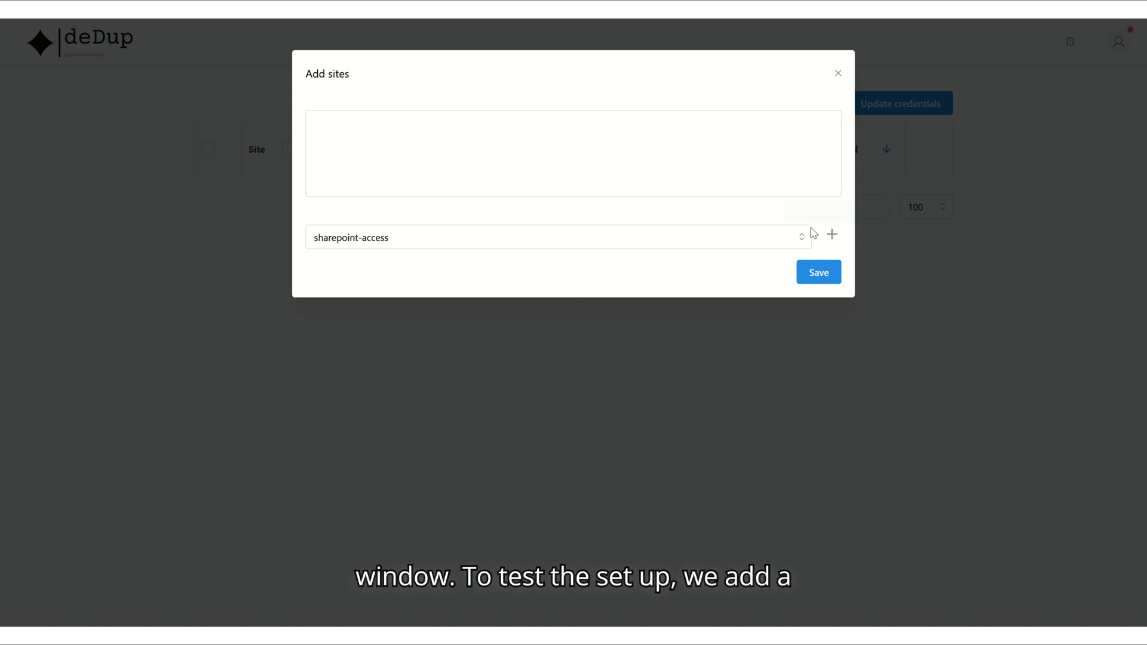
type("https://qpvf.sharepoint.com/sites/test.site2/Shared%20Documents/Forms/AllItems.aspx")
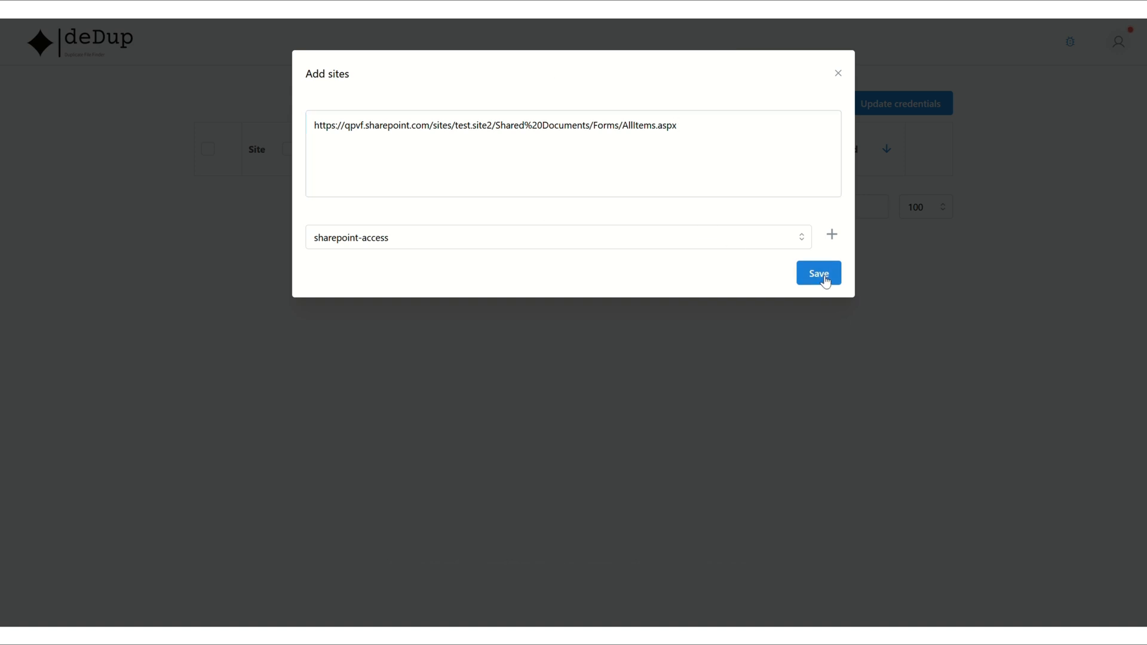
left_click(817, 273)
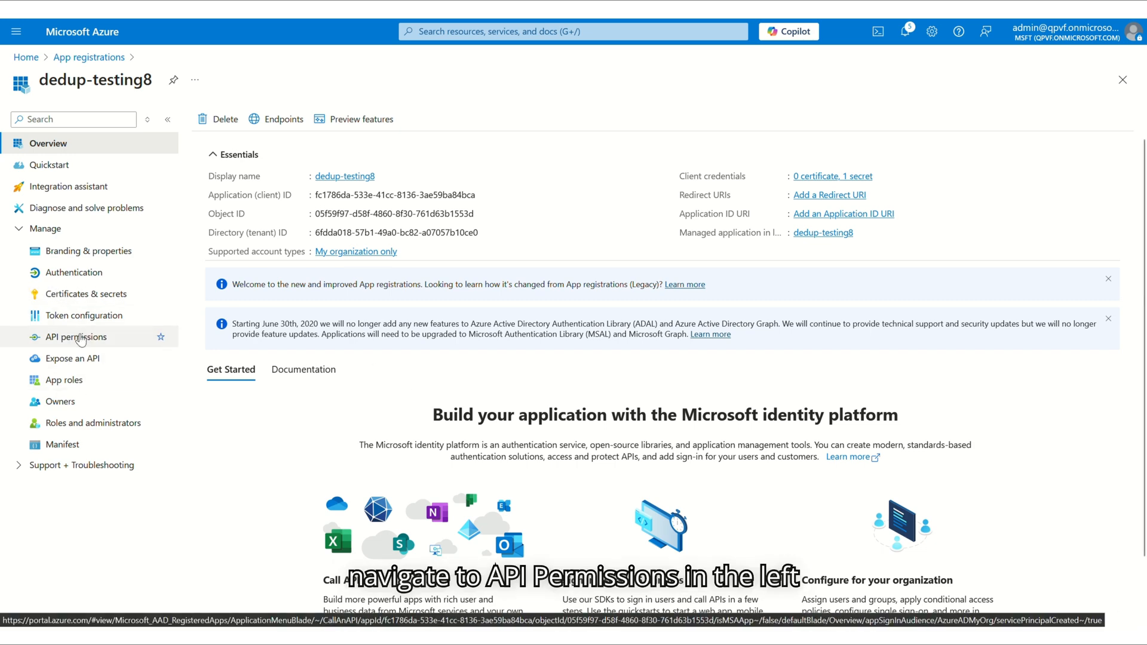
Request Microsoft Graph application permissions, selecting Sites.Read.All and searching for Files.Read.All
left_click(75, 336)
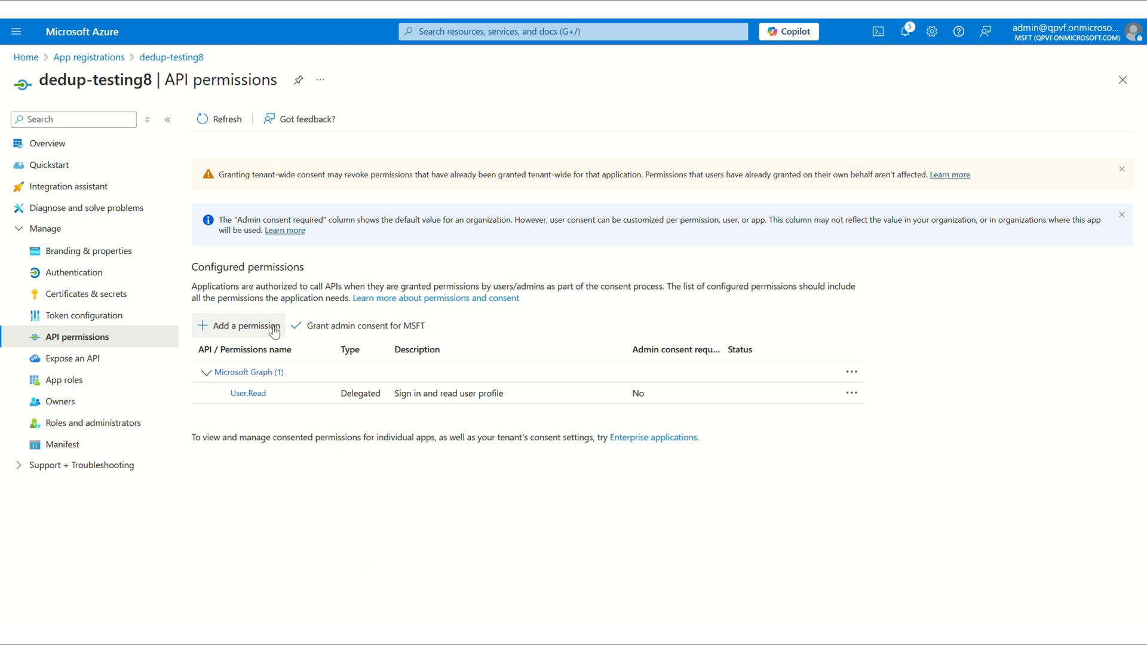
left_click(243, 325)
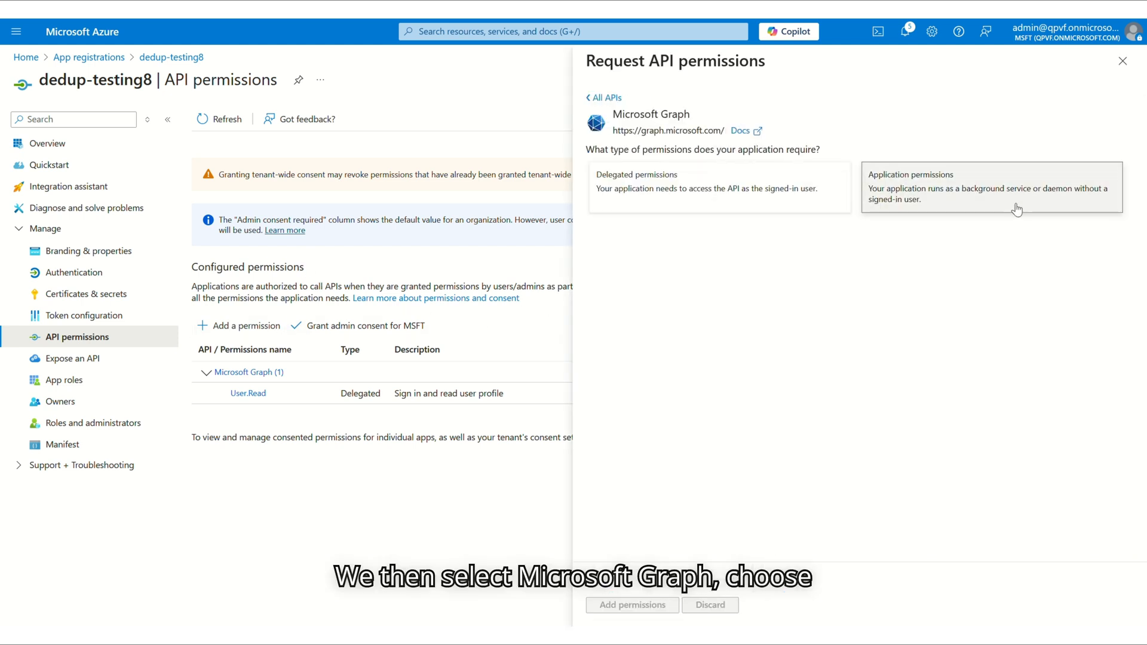
left_click(990, 186)
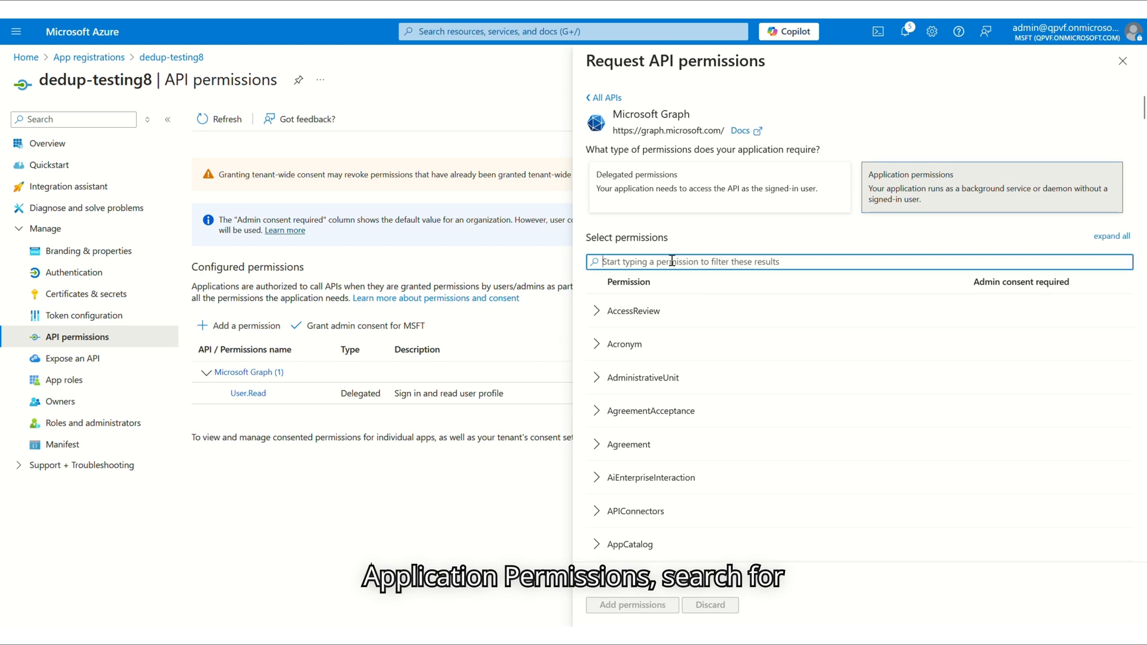
type("site")
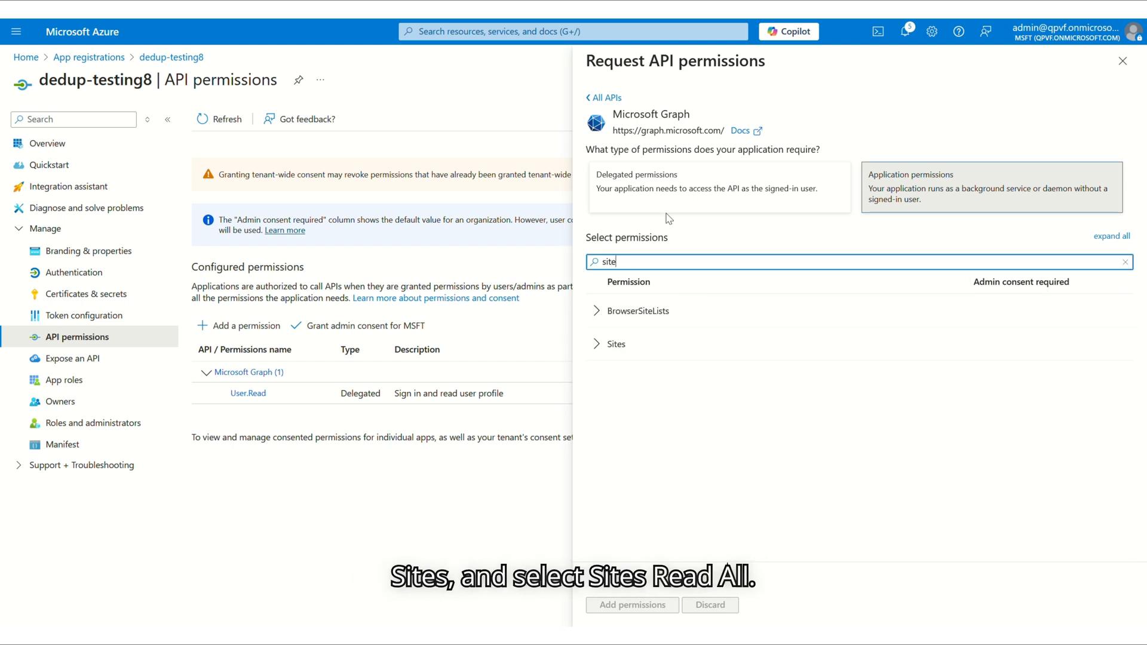
left_click(615, 344)
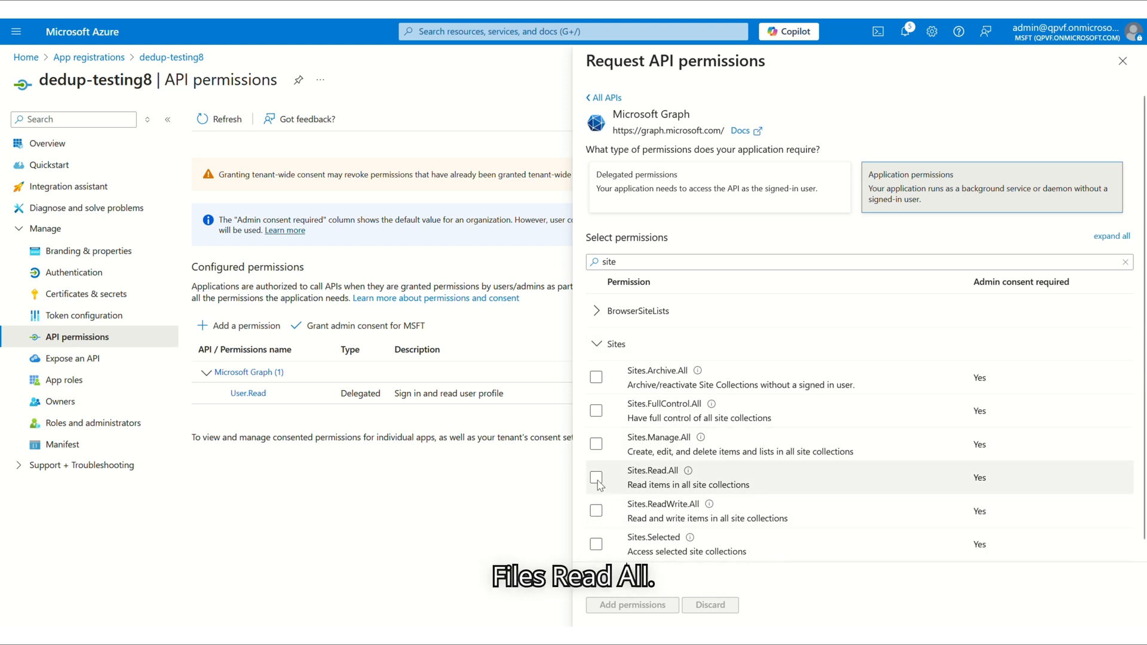
left_click(596, 477)
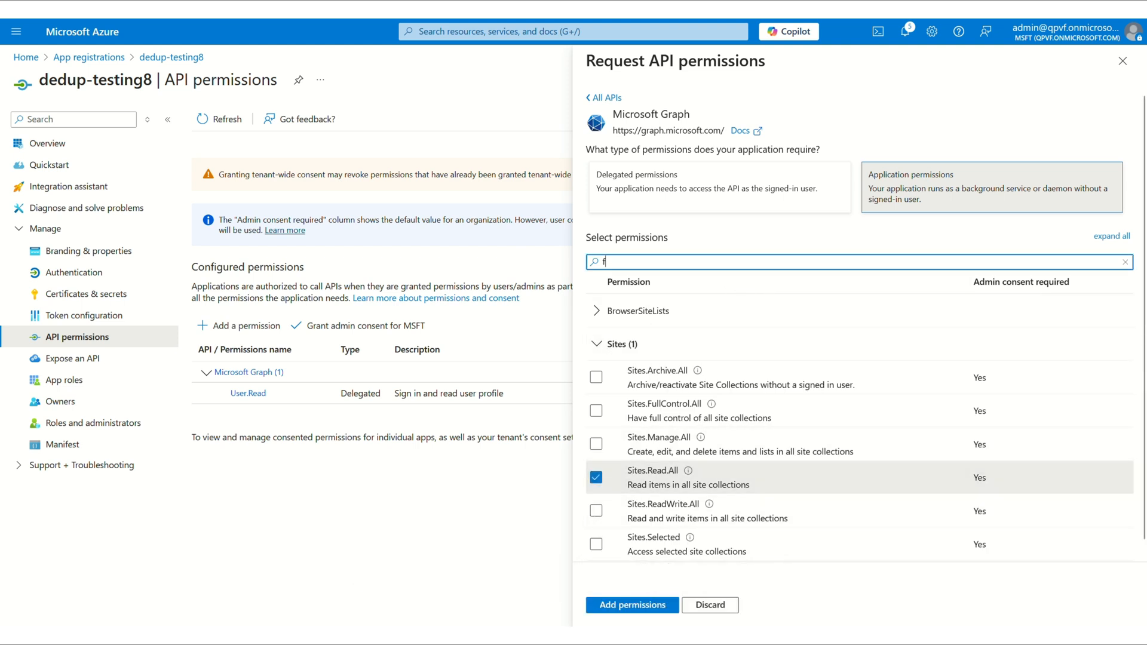
type("iles")
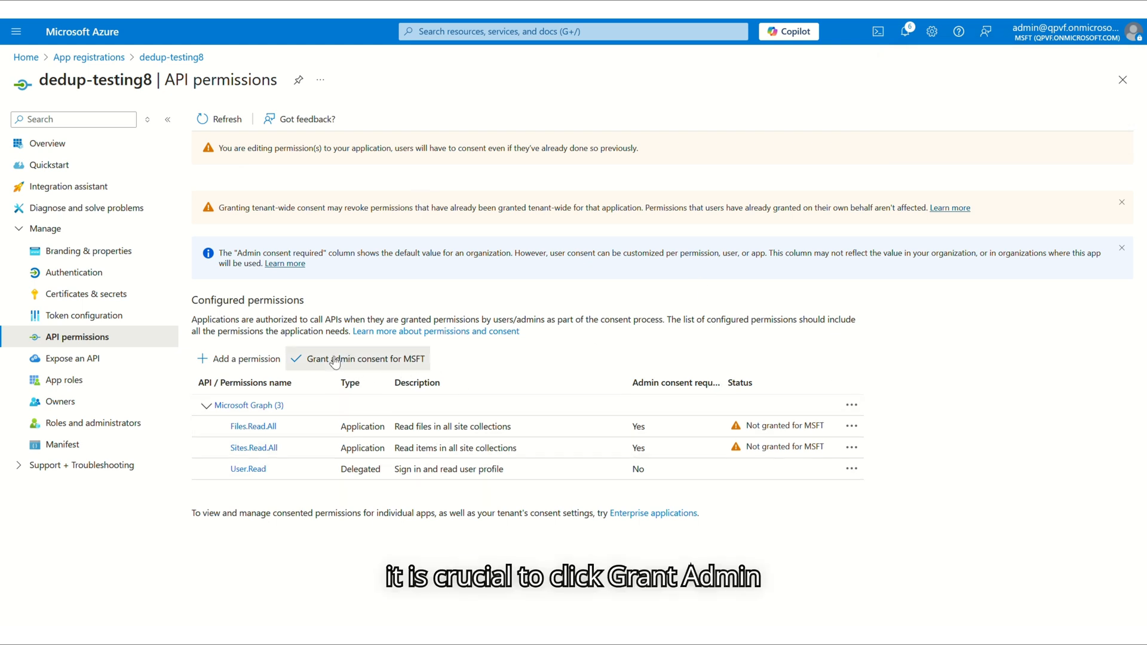
Grant and confirm admin consent for MSFT on the Graph permissions
left_click(364, 358)
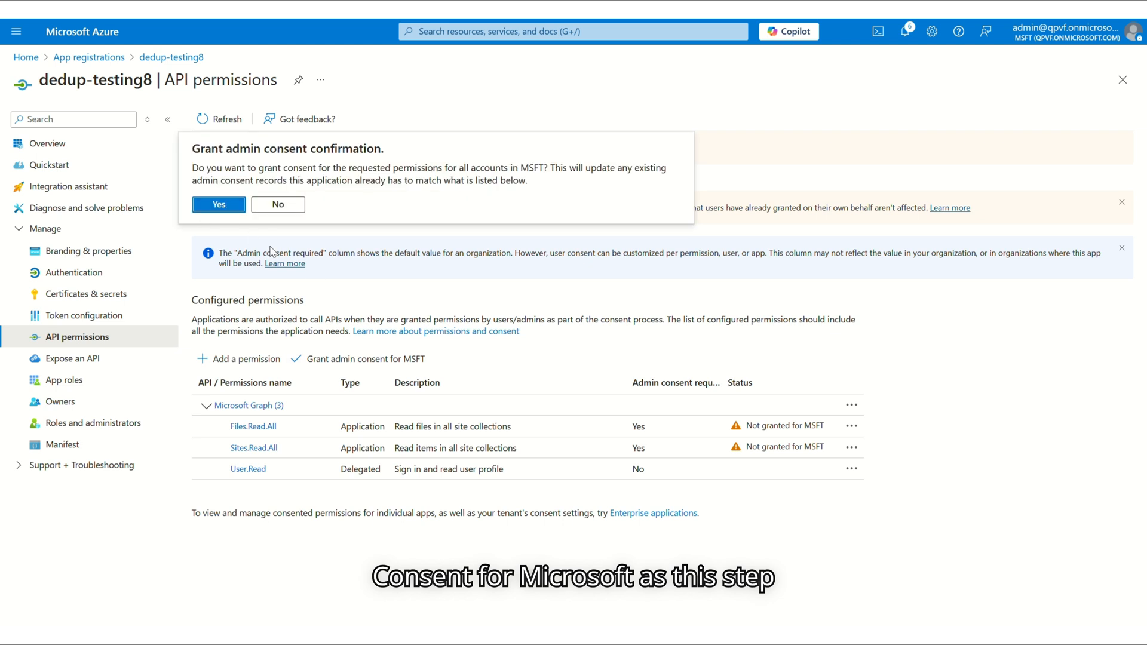
left_click(217, 204)
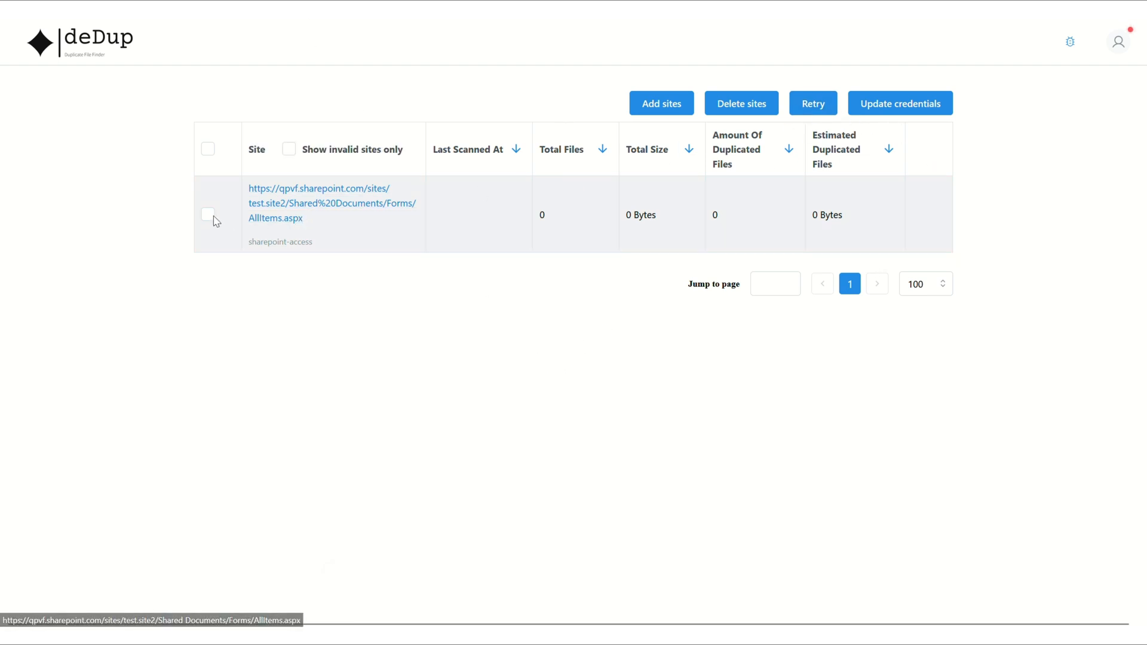
Tick and untick the test.site2 row, then go back to the 0-byte storage summary
left_click(208, 214)
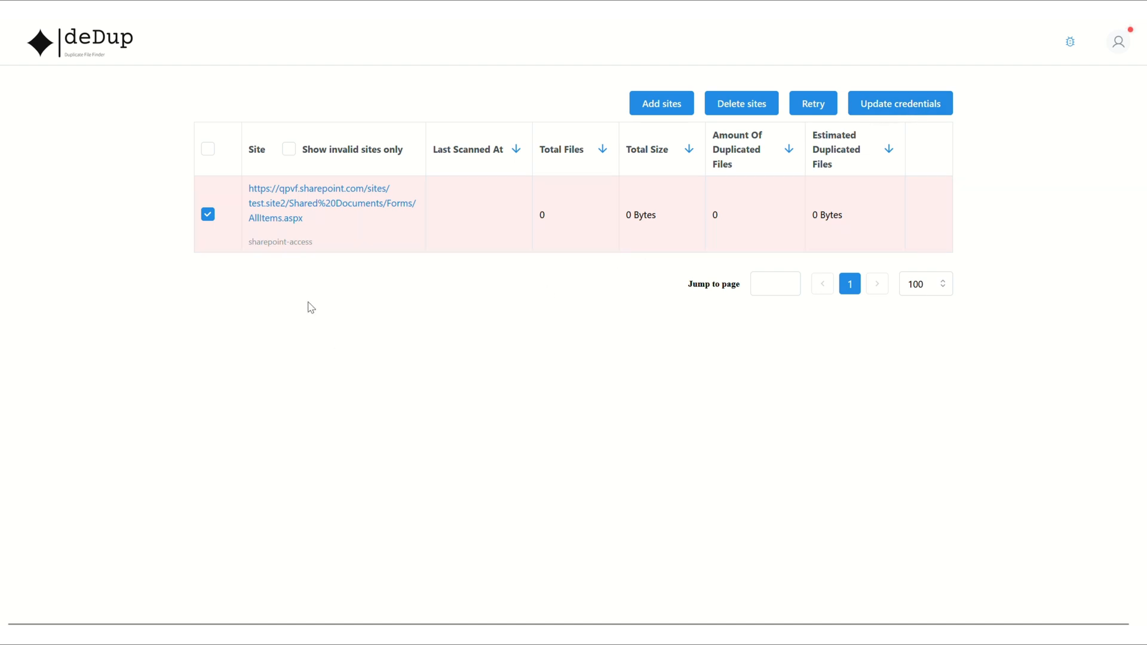
left_click(208, 214)
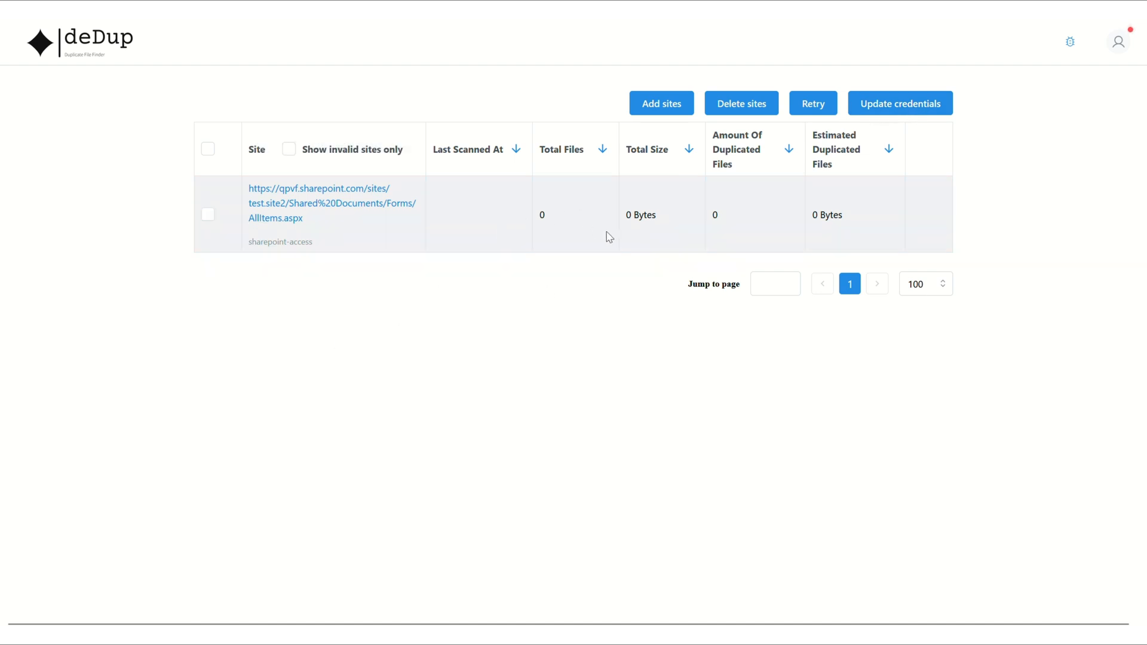
left_click(331, 203)
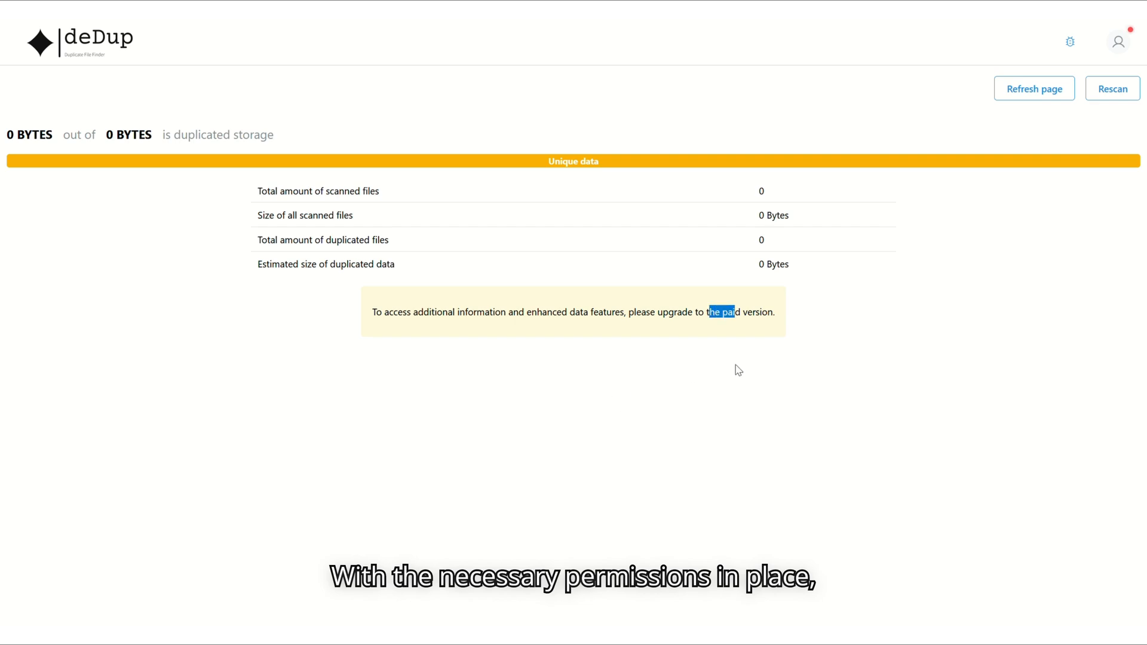
Rescan the test.site2 site, selecting it in the Rescan data dialog and confirming
left_click(1111, 89)
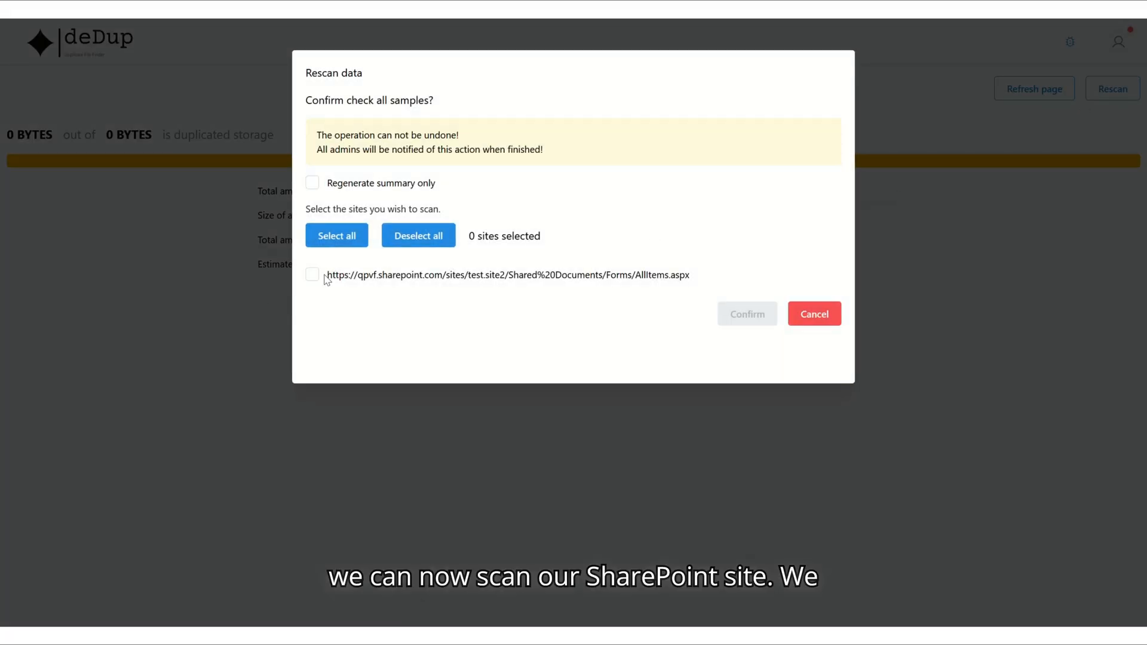
left_click(312, 274)
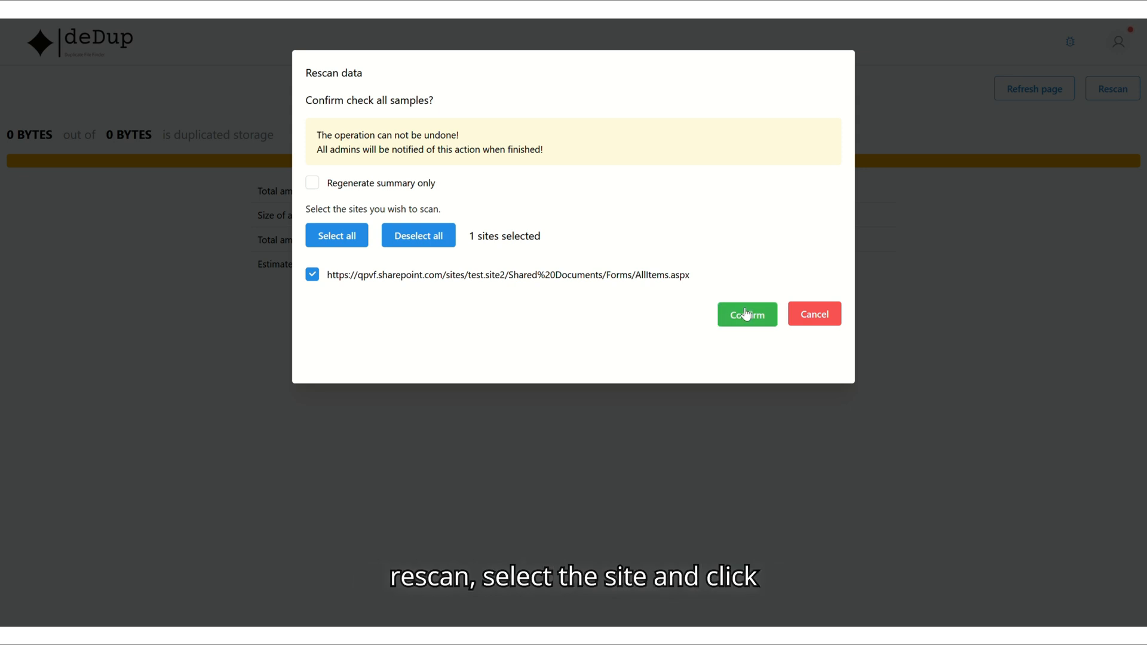
left_click(746, 314)
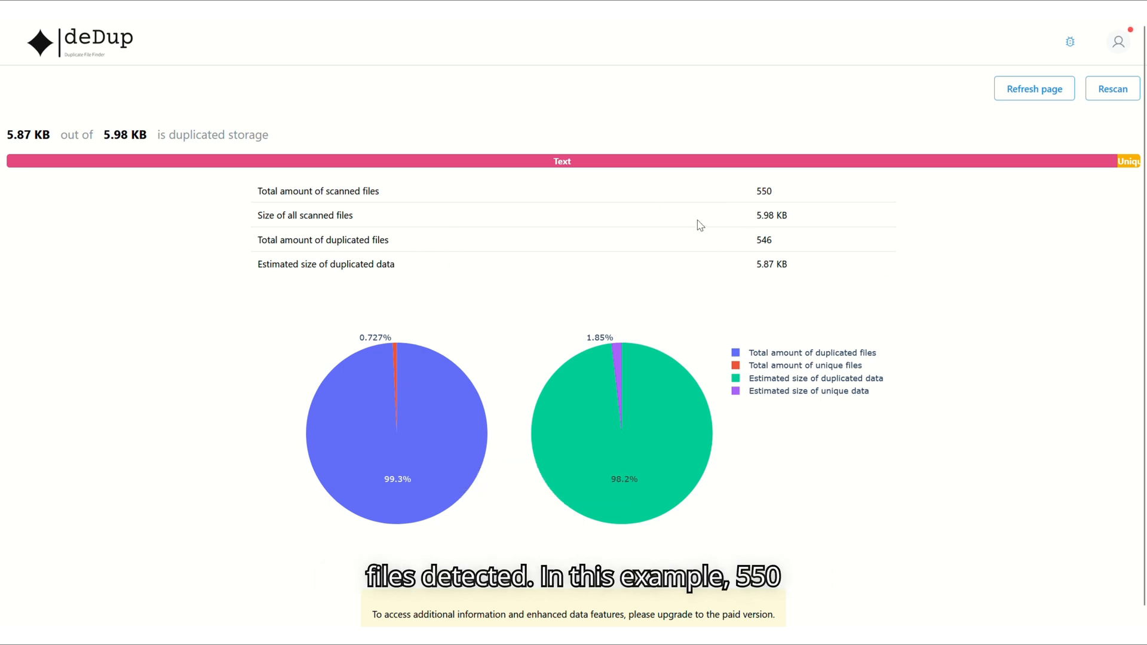
mouse_move(845, 193)
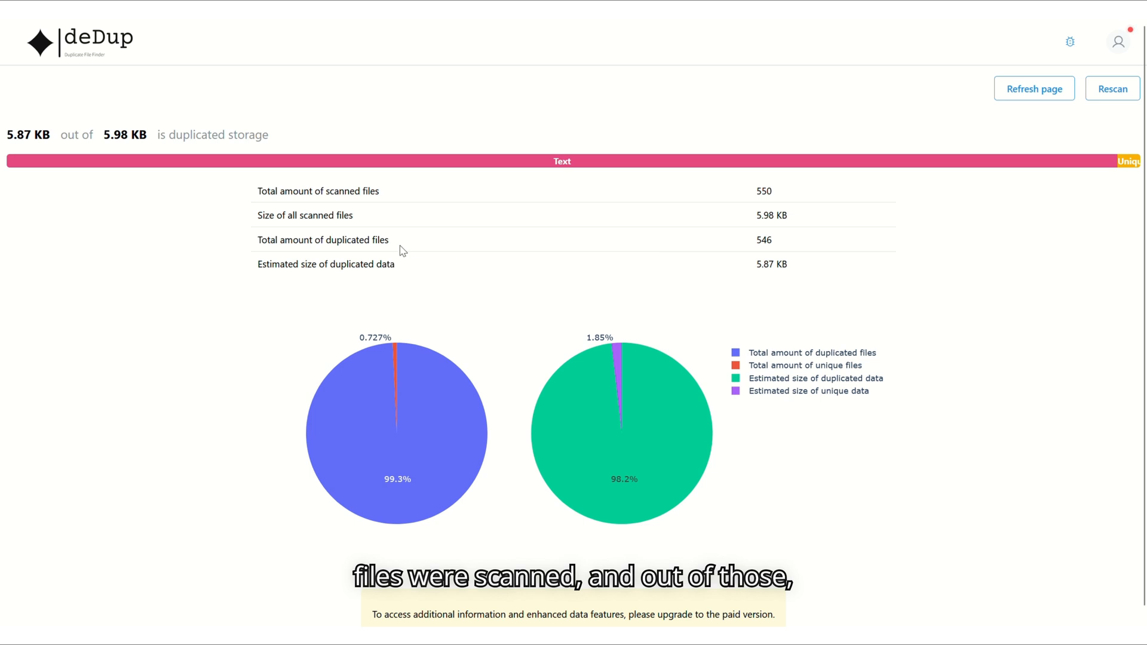
Highlight the 546 duplicated files count in the scan results
double_click(763, 240)
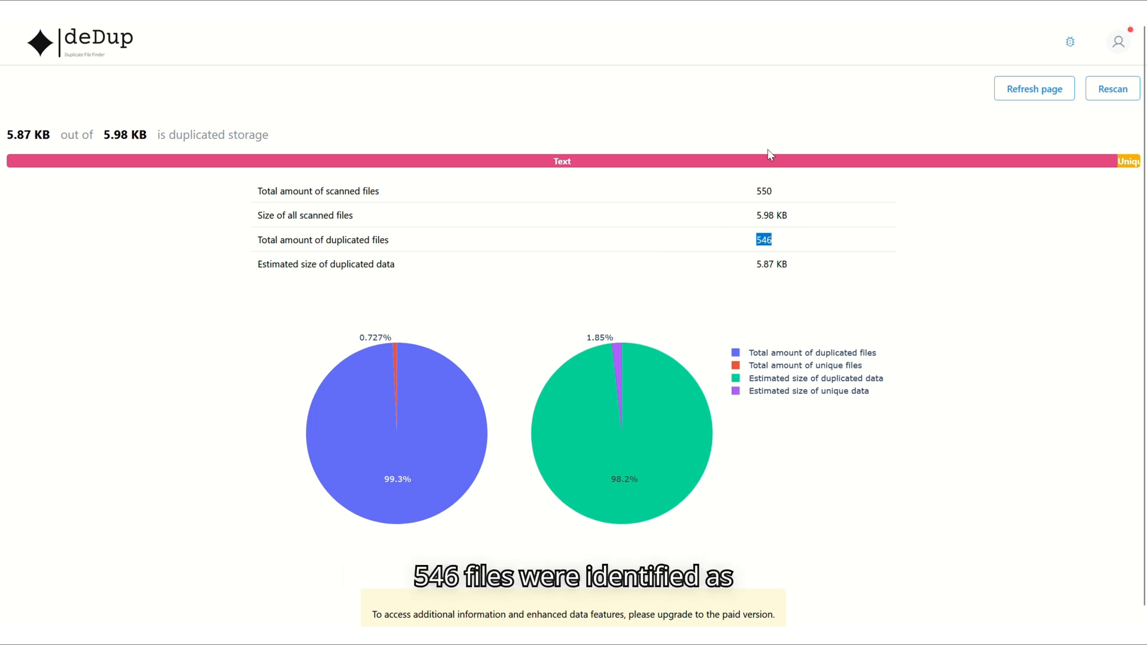
mouse_move(653, 391)
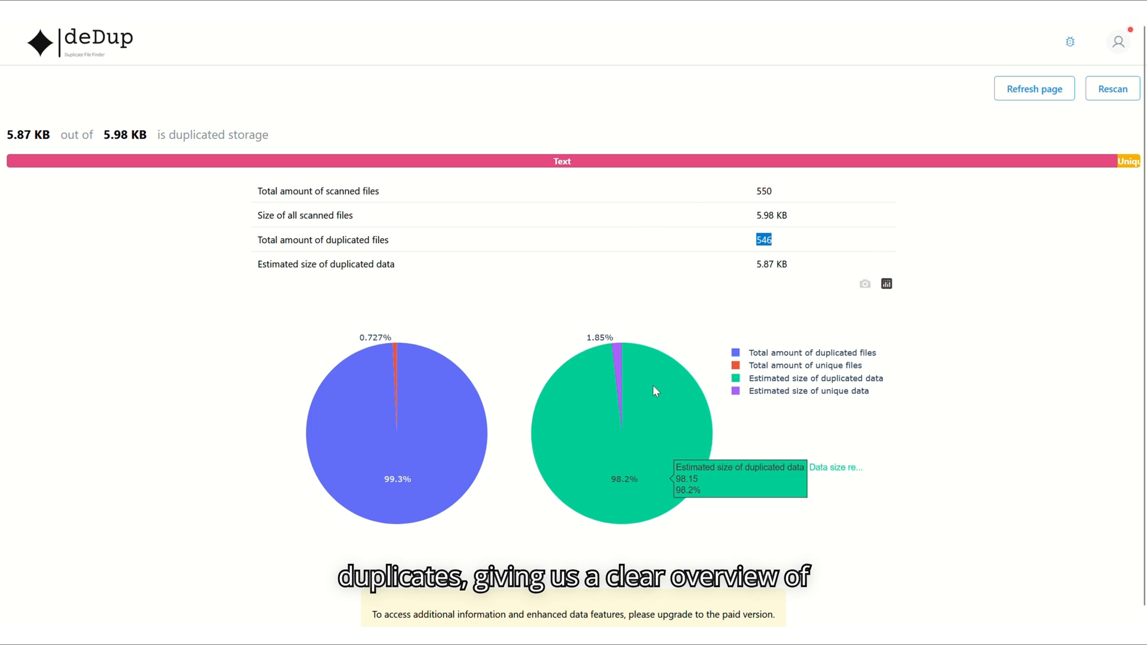